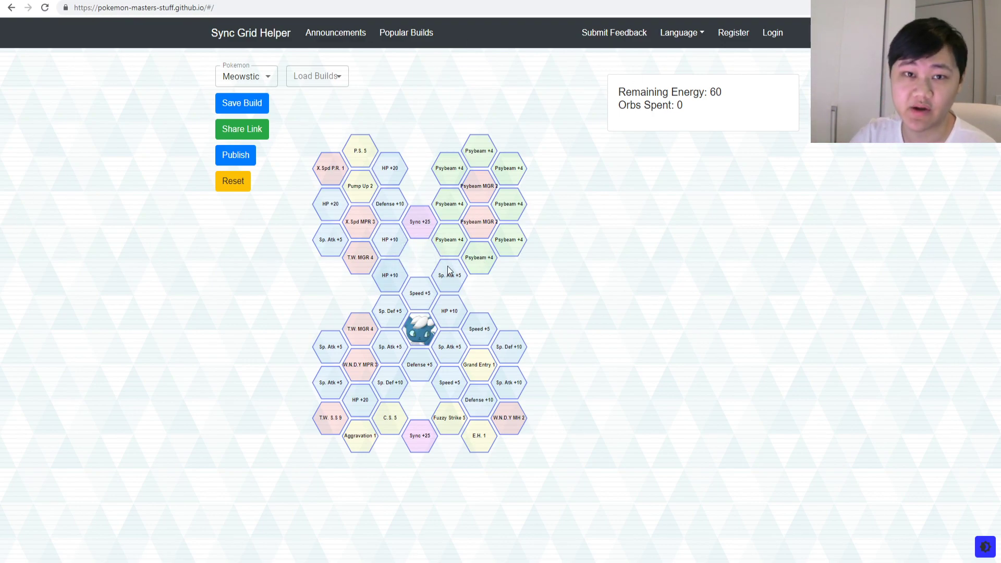
pyautogui.moveTo(449, 347)
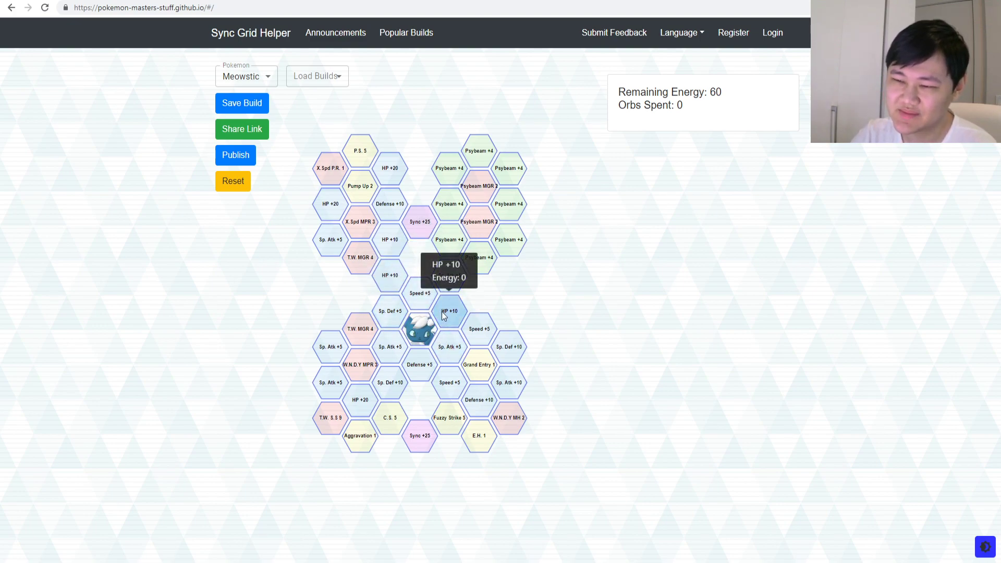
pyautogui.moveTo(390, 309)
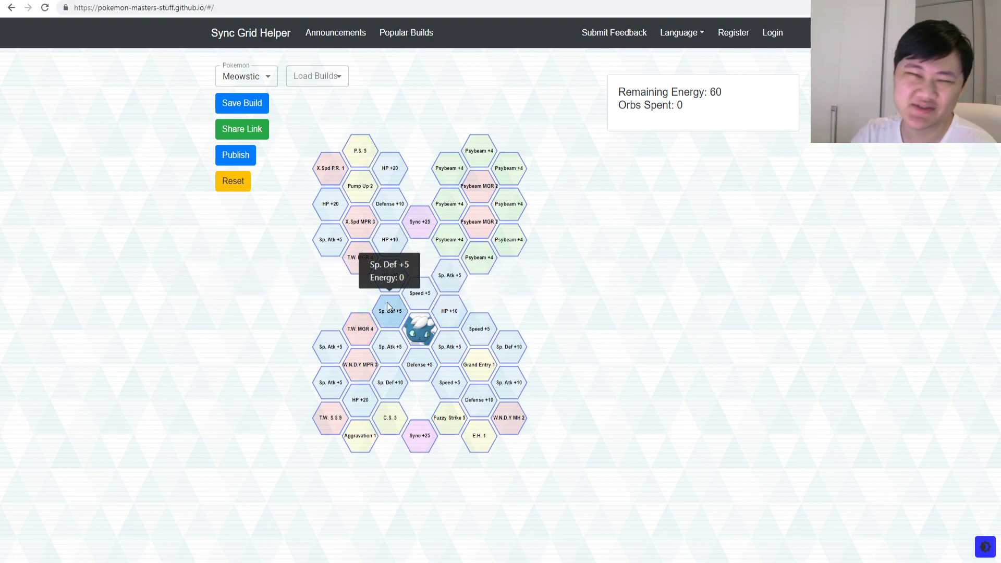
pyautogui.moveTo(419, 293)
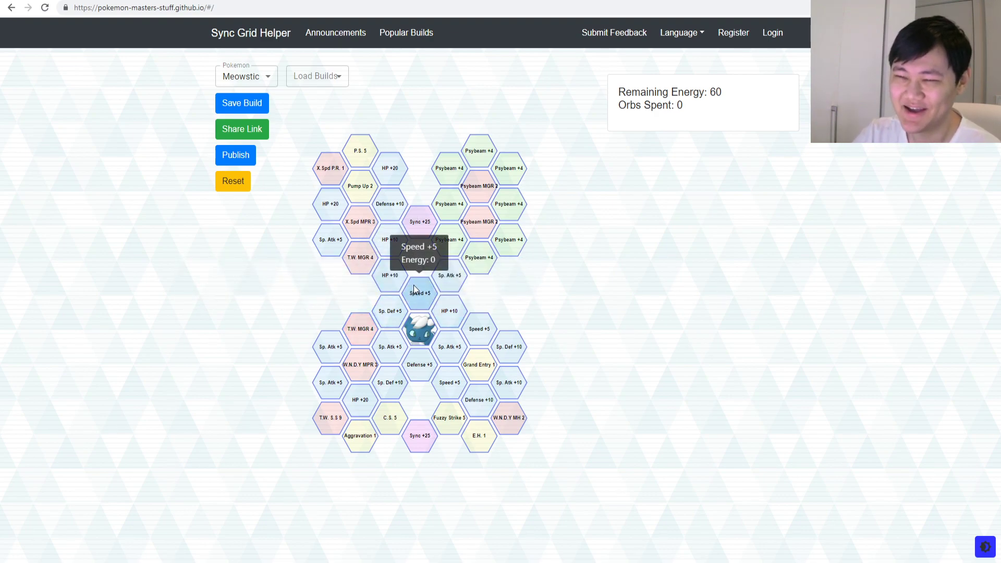
pyautogui.moveTo(415, 281)
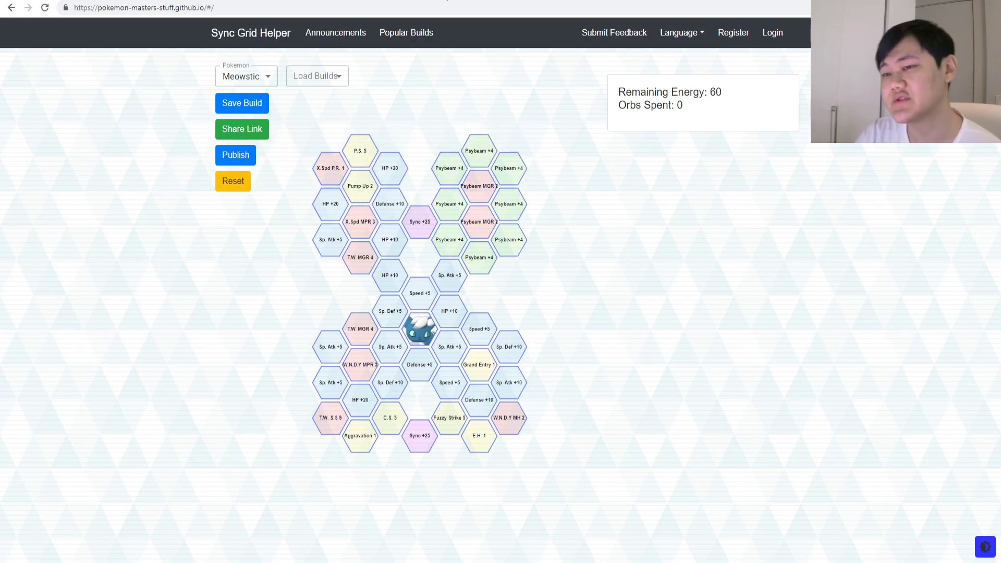
pyautogui.moveTo(469, 67)
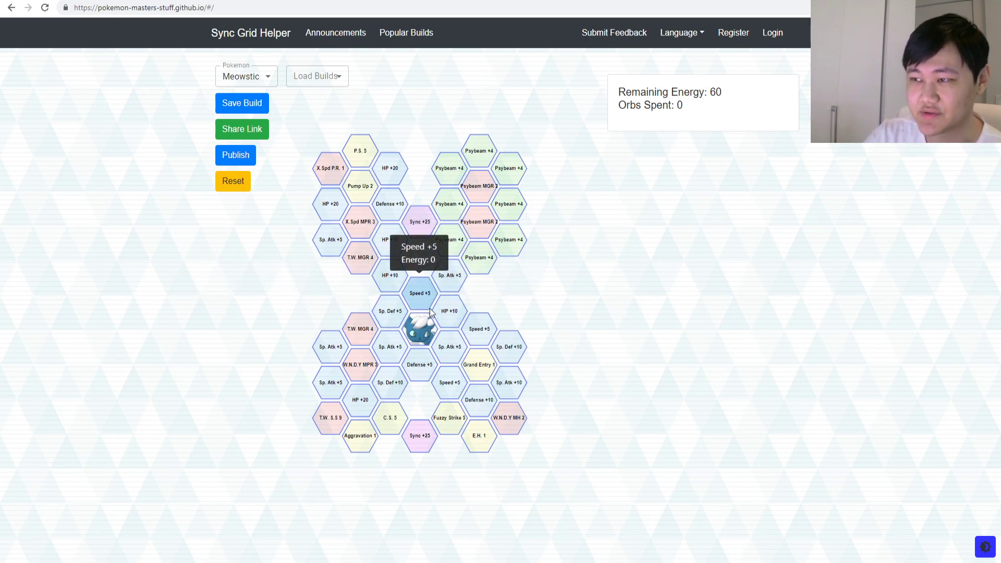
pyautogui.moveTo(572, 155)
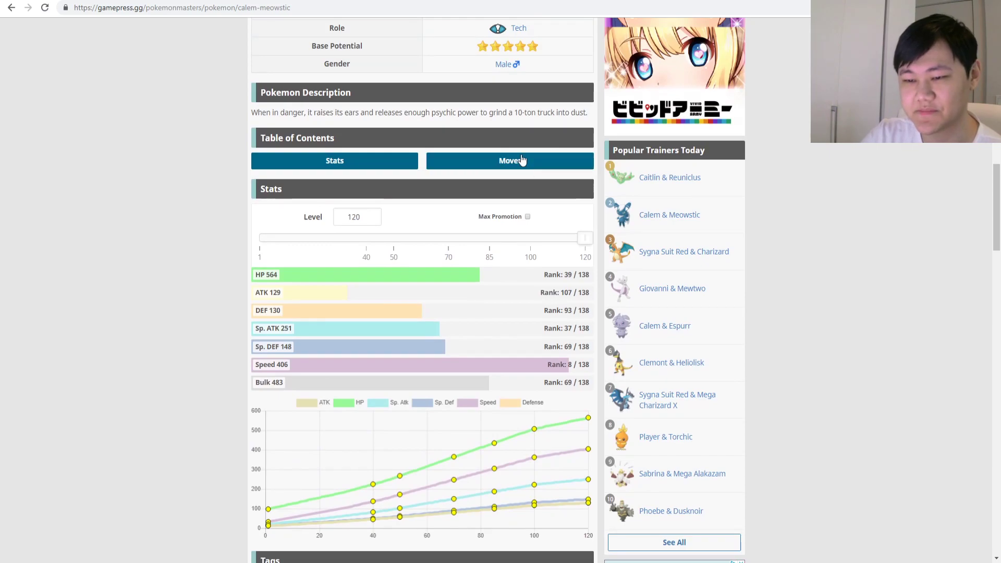
# Scroll the GamePress Calem & Meowstic page down past the level 120 stats to the moves
pyautogui.scroll(-3)
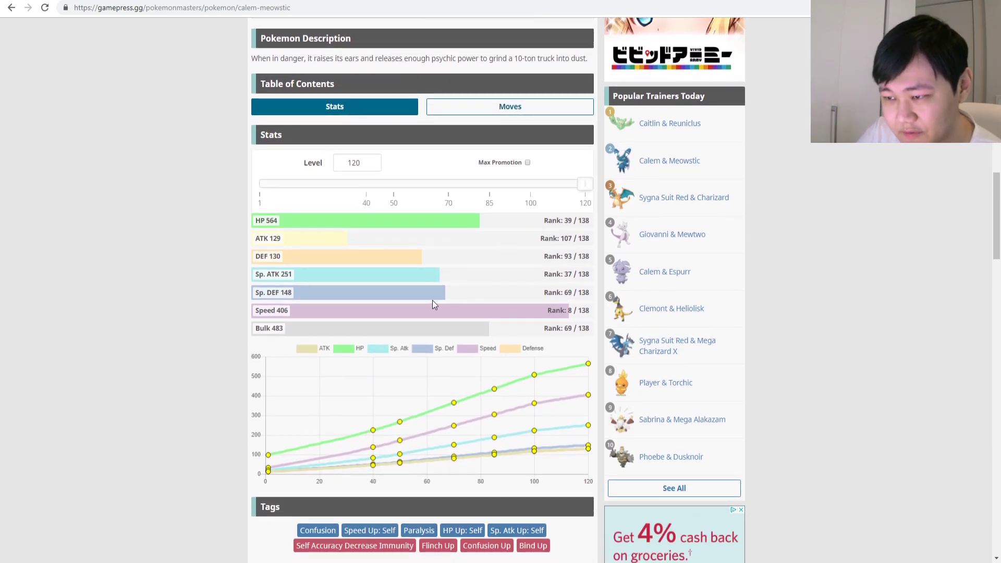
pyautogui.scroll(-3)
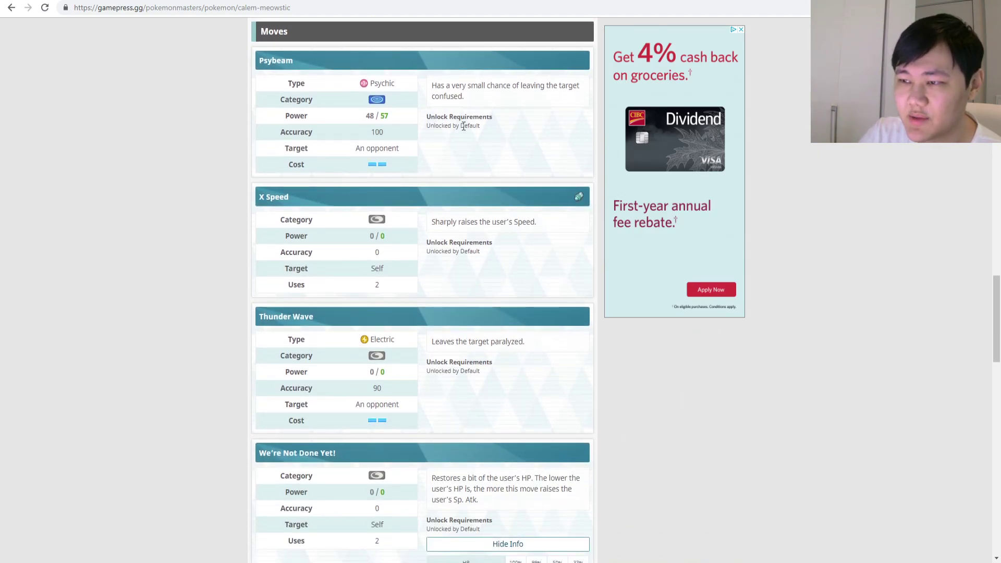
pyautogui.moveTo(520, 91)
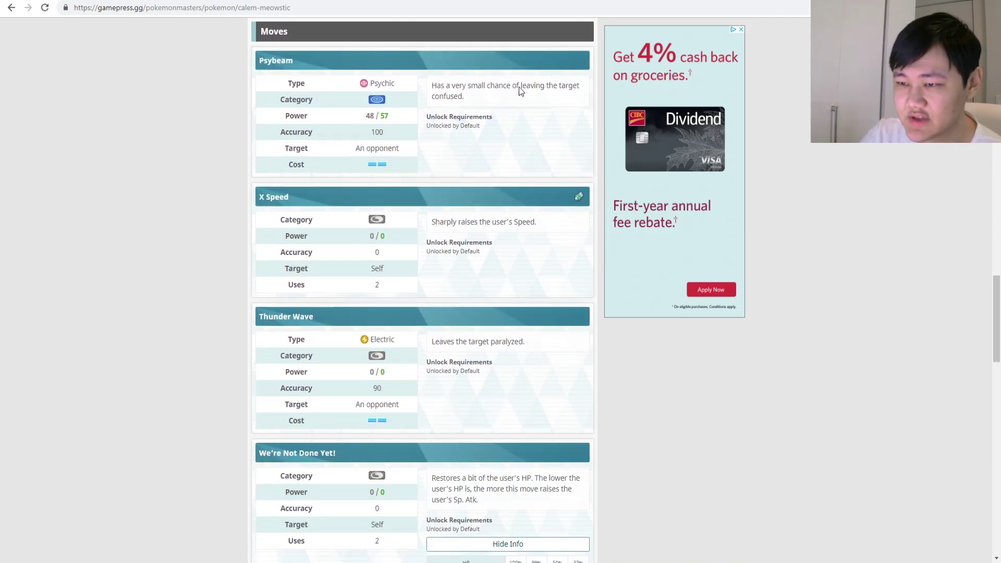
# Scroll to We're Not Done Yet! and briefly highlight its HP-based Sp. Atk boost description
pyautogui.scroll(-3)
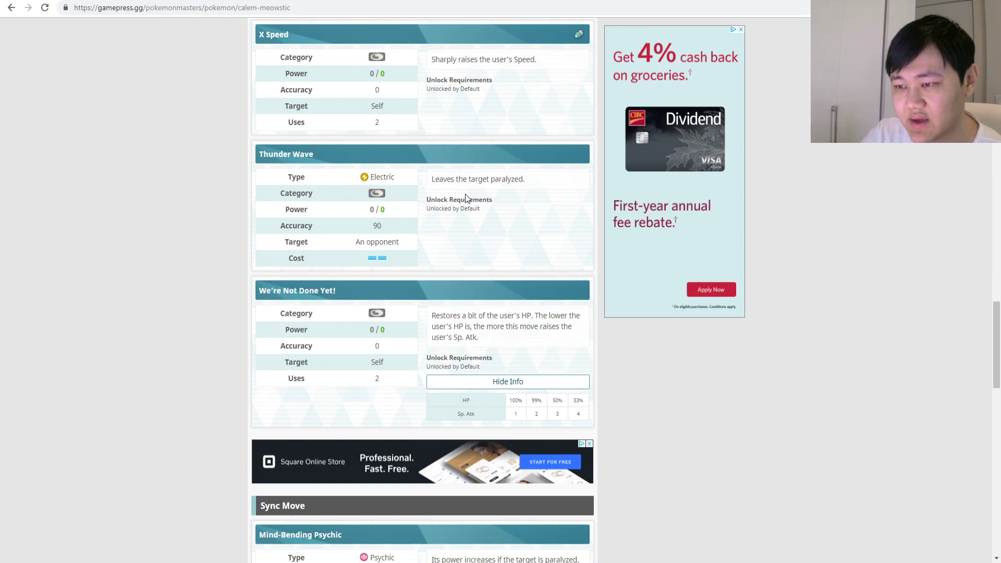
pyautogui.moveTo(453, 319)
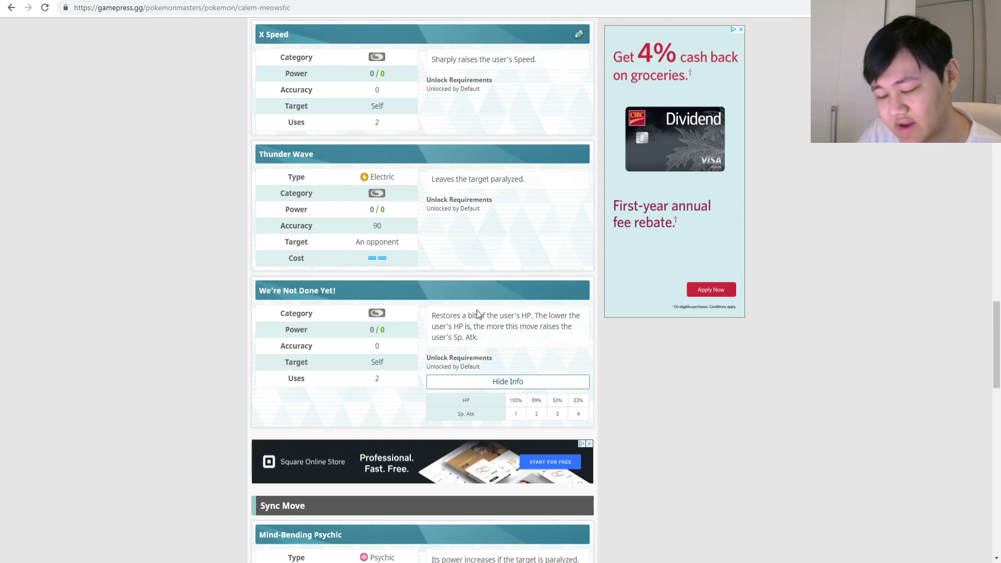
pyautogui.moveTo(582, 412)
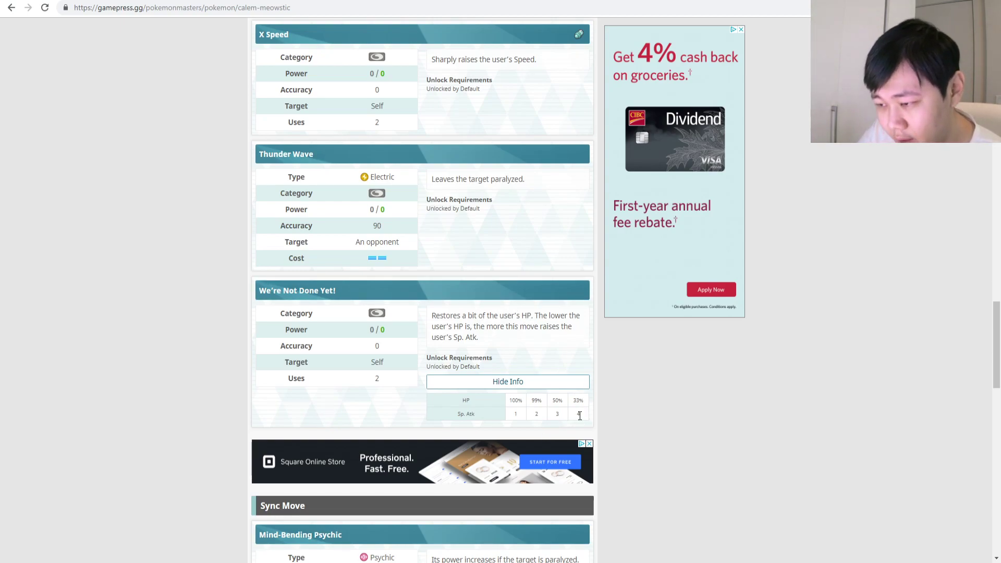
pyautogui.moveTo(577, 419)
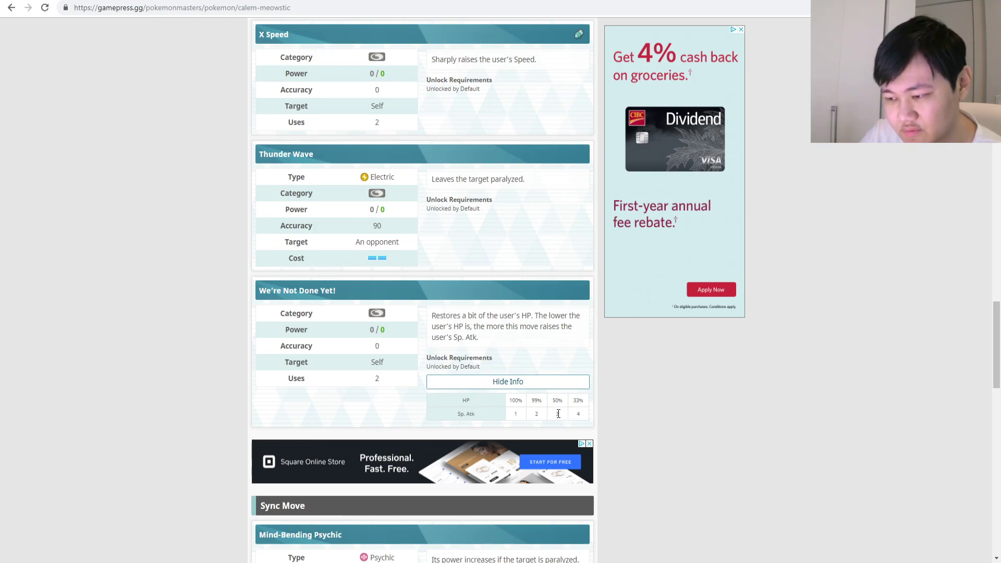
pyautogui.scroll(-3)
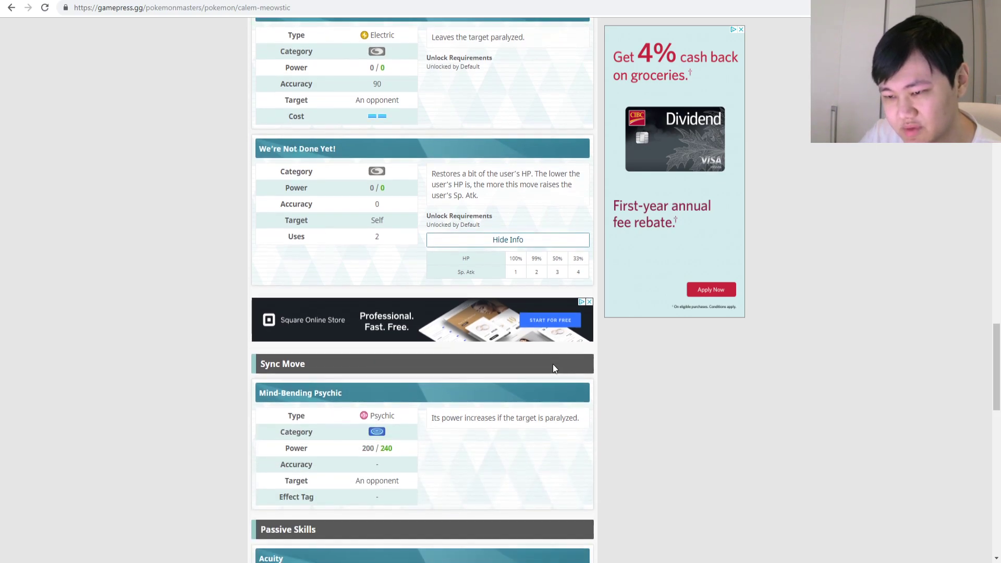
pyautogui.scroll(-3)
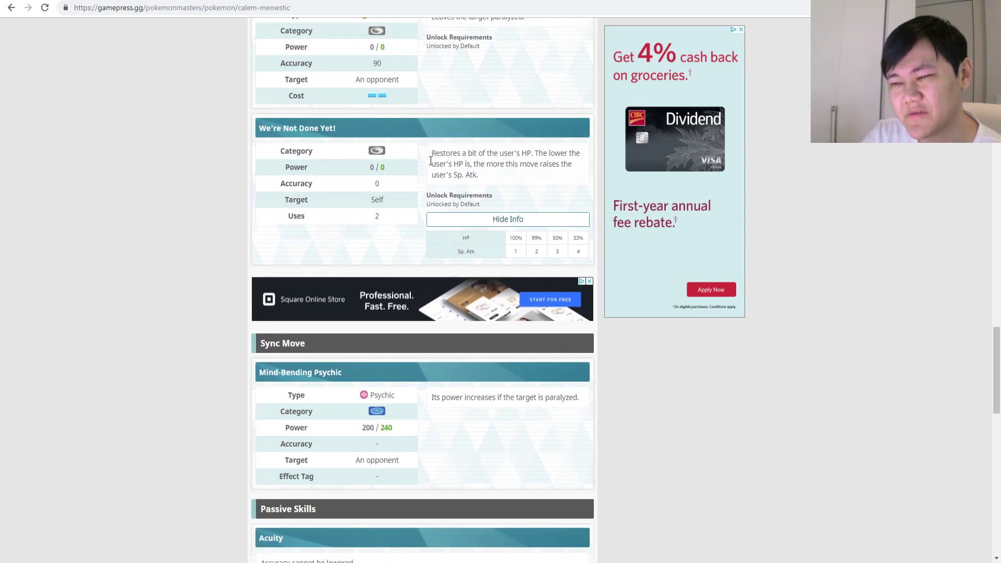
pyautogui.moveTo(432, 153); pyautogui.dragTo(479, 174)
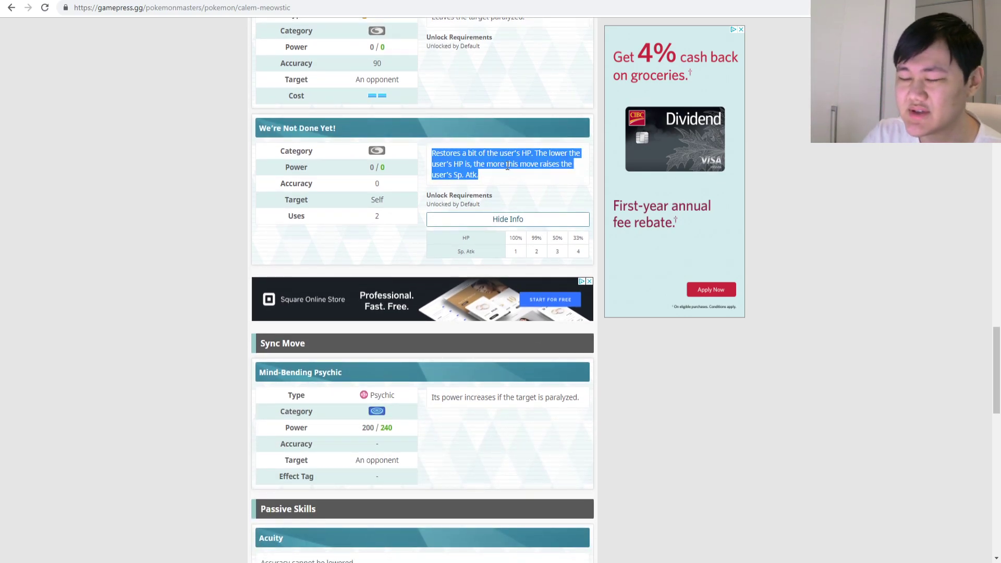
pyautogui.click(486, 177)
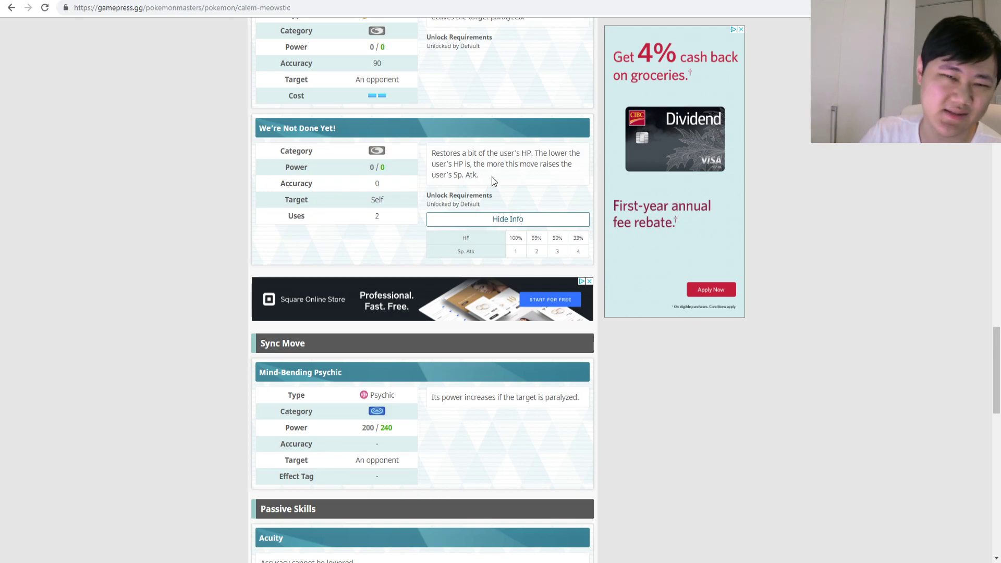
pyautogui.moveTo(495, 198)
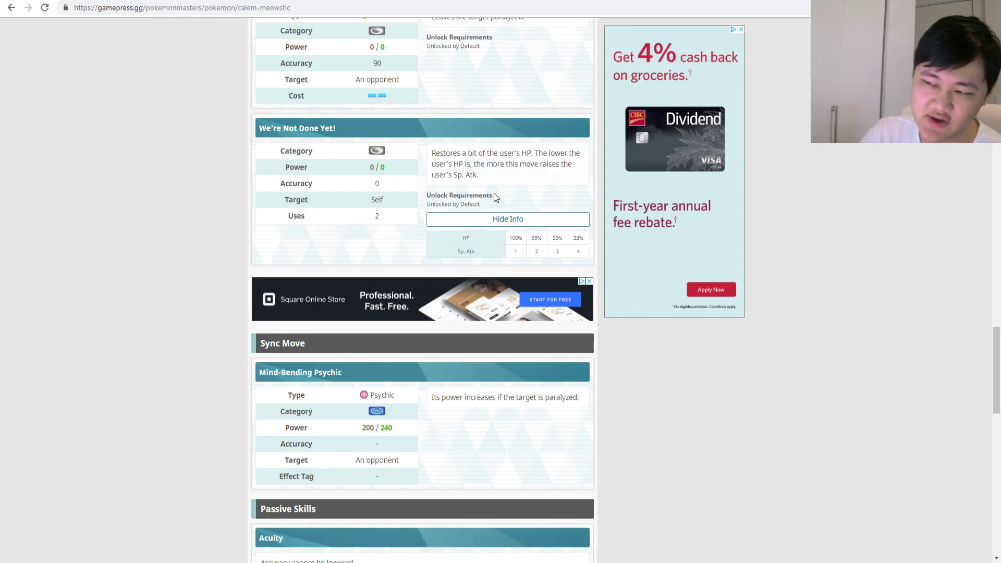
# Scroll past Mind-Bending Psychic to the Acuity and Aggravation 1 passive skills
pyautogui.scroll(-3)
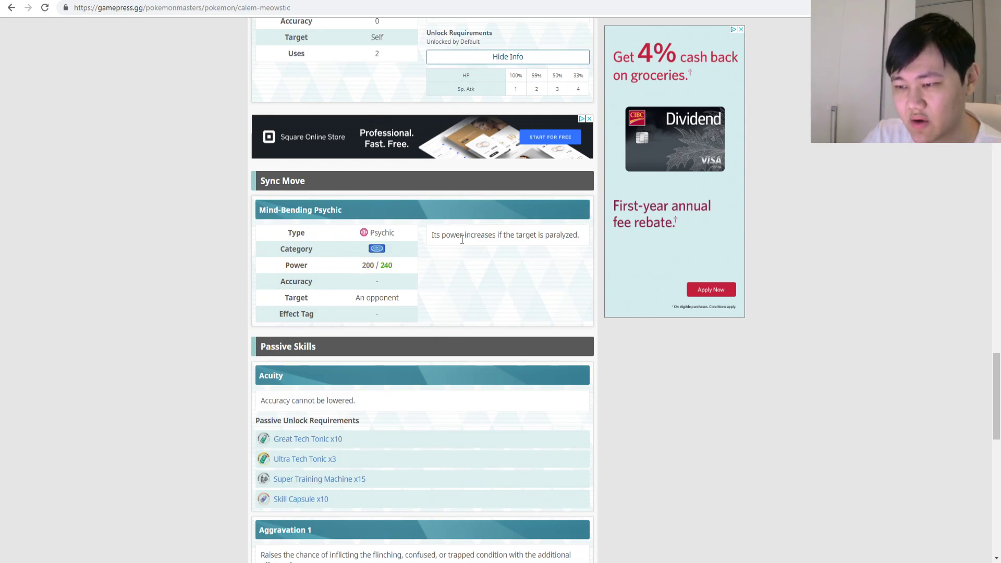
pyautogui.moveTo(527, 236)
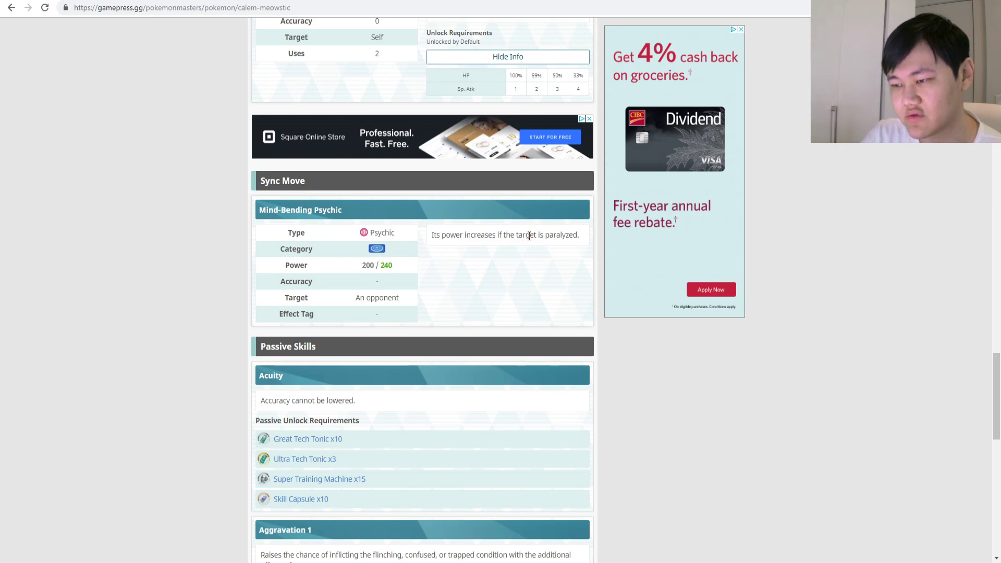
pyautogui.scroll(-3)
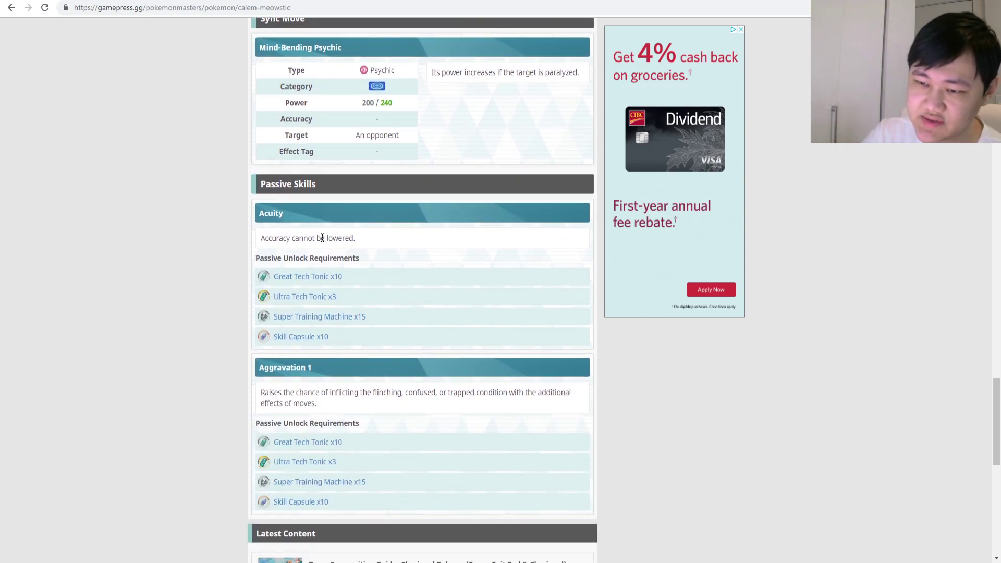
pyautogui.scroll(-3)
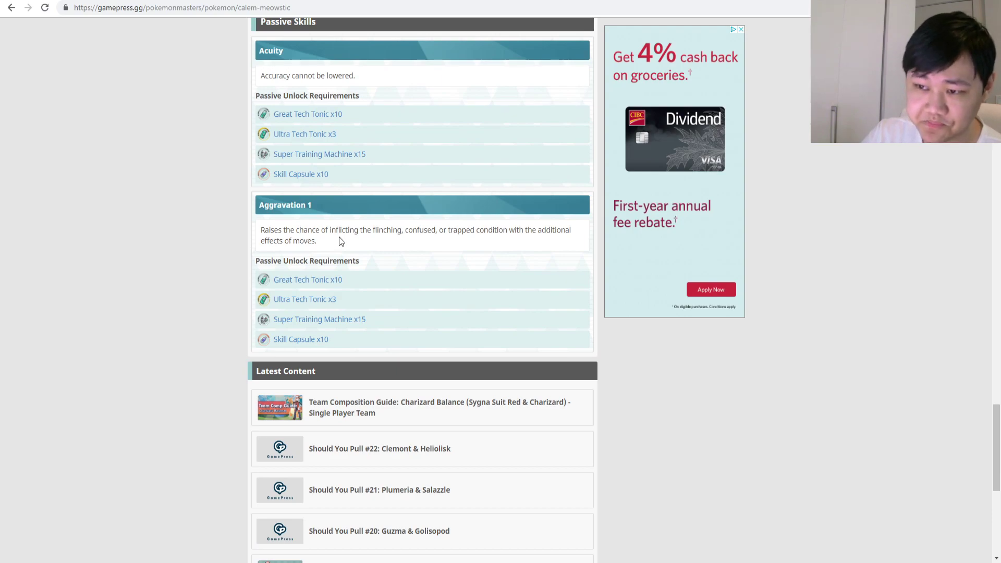
pyautogui.moveTo(447, 259)
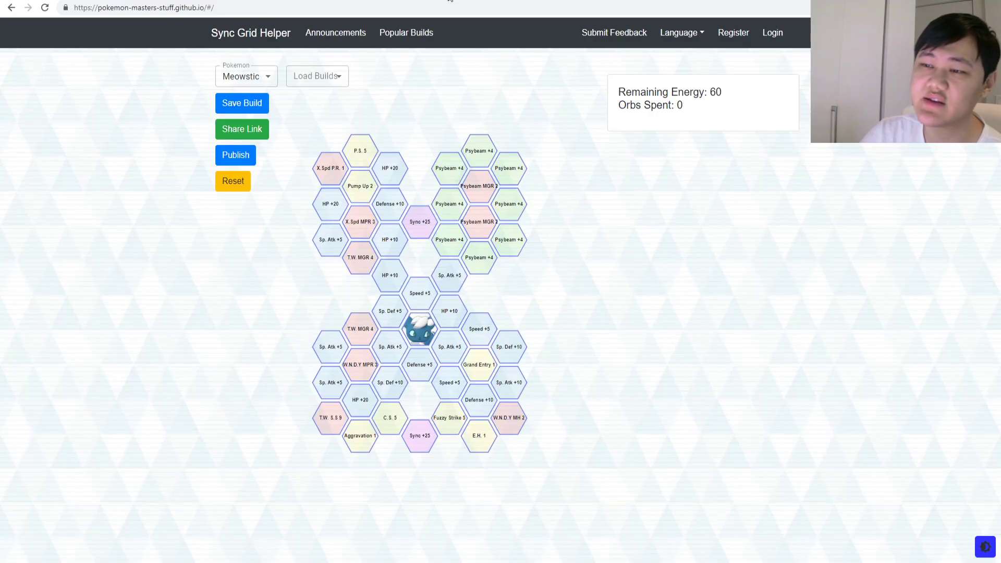
# Unlock the second Mind-Bending Psychic boost, stat tiles and Confusion Synergy 5, leaving 11 energy
pyautogui.click(449, 311)
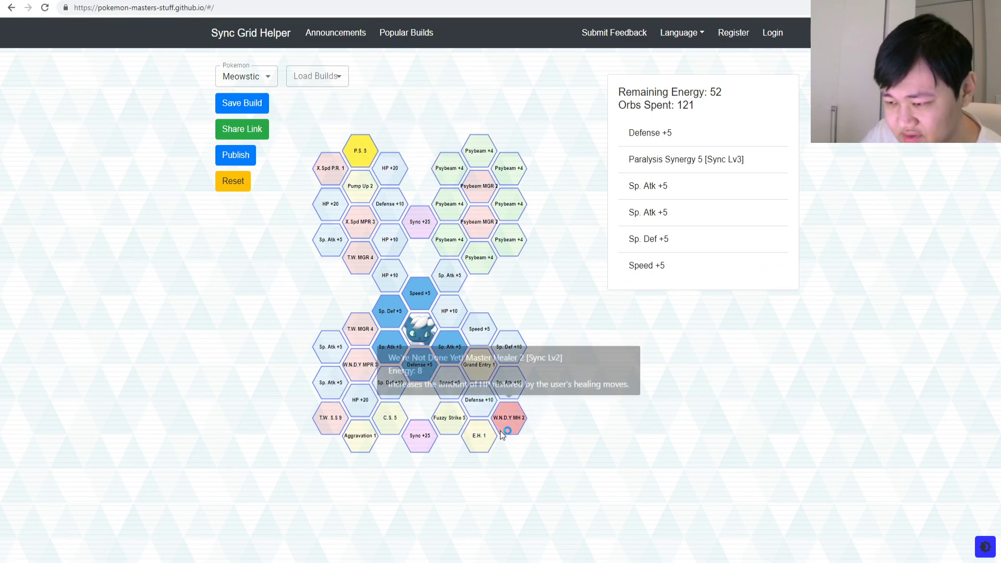
pyautogui.moveTo(449, 417)
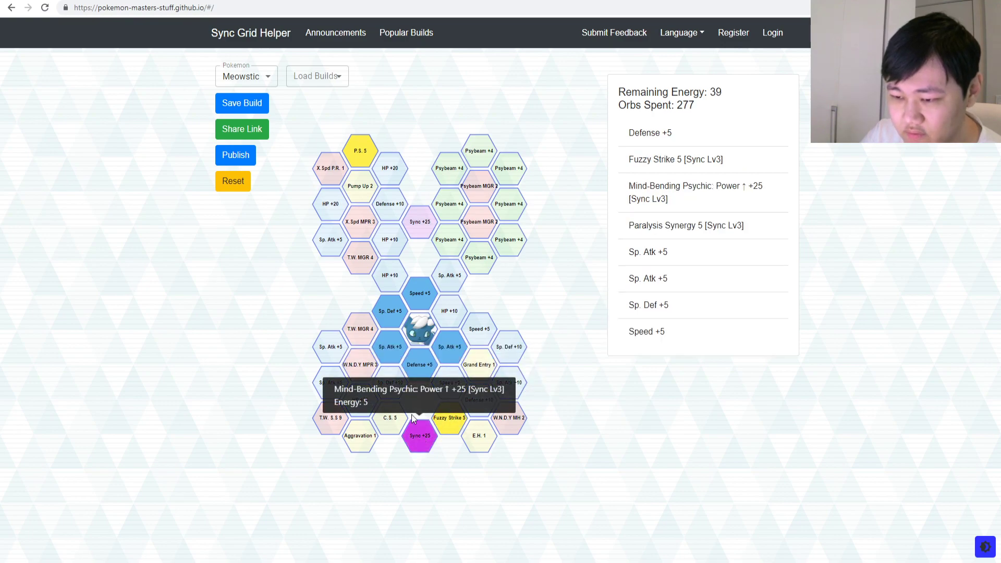
pyautogui.click(419, 222)
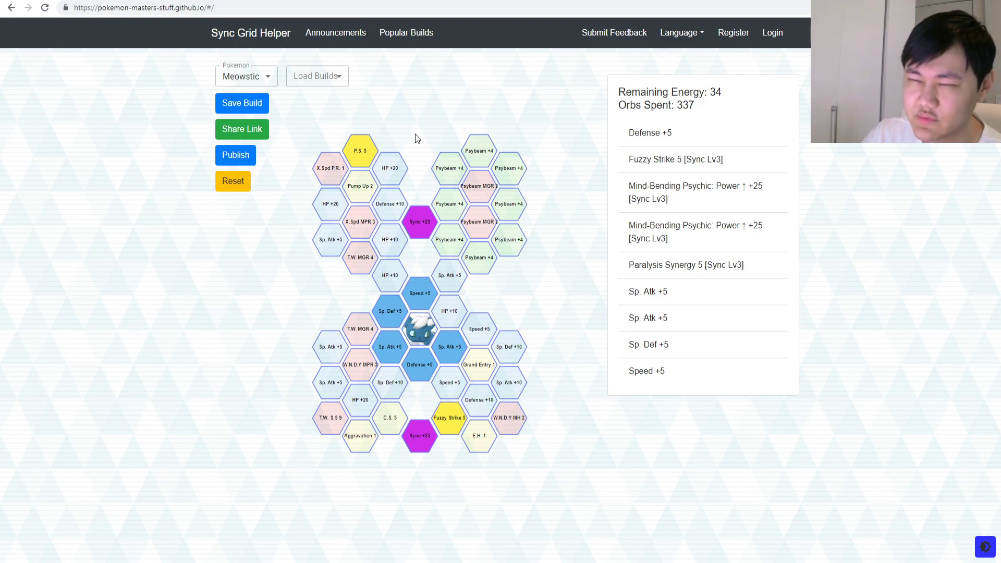
pyautogui.moveTo(390, 275)
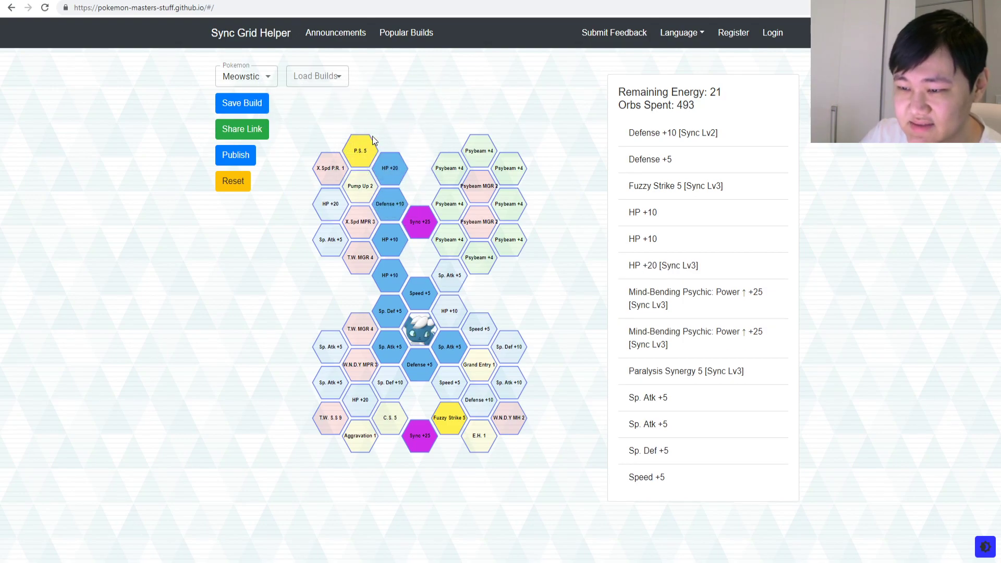
pyautogui.click(449, 418)
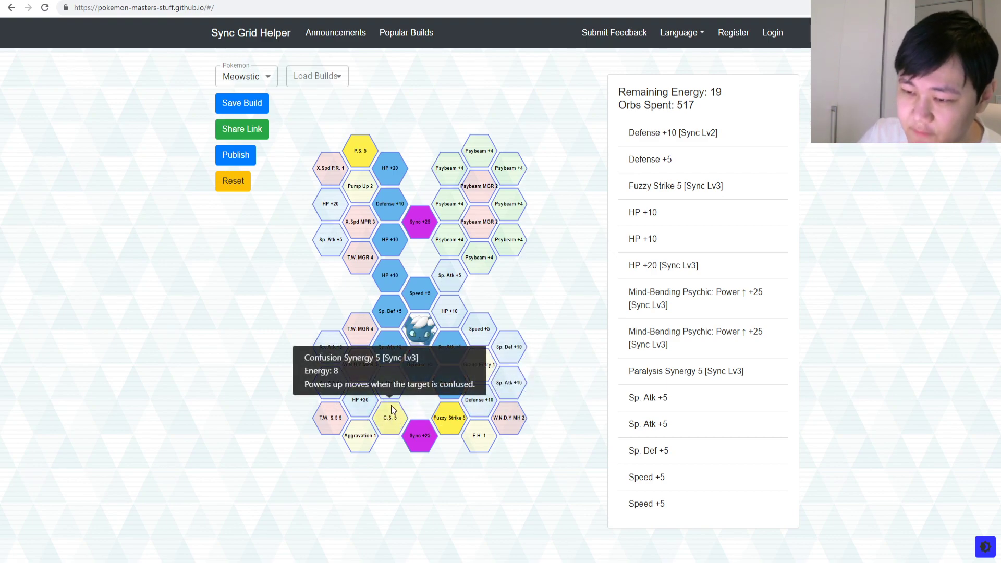
pyautogui.click(390, 418)
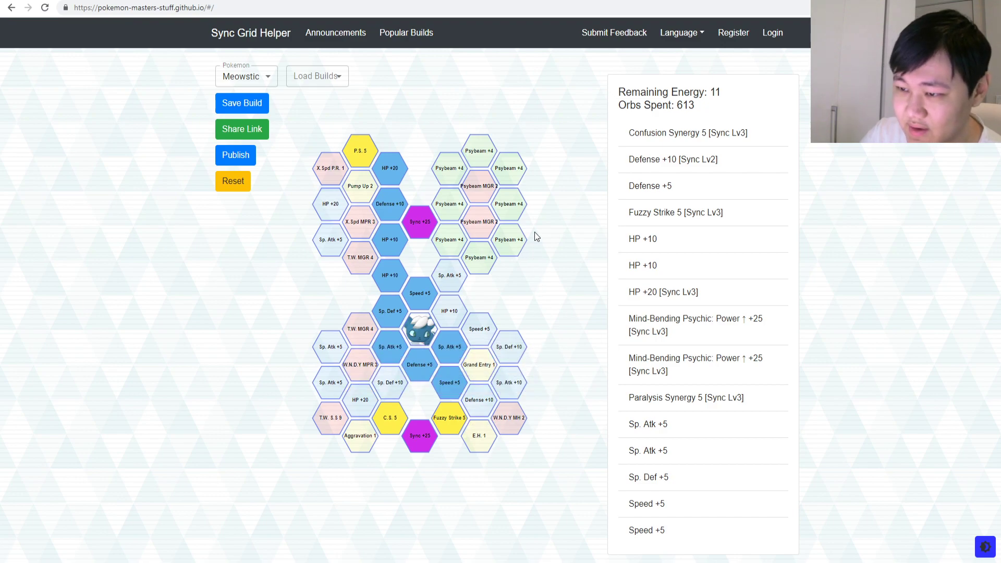
pyautogui.moveTo(511, 293)
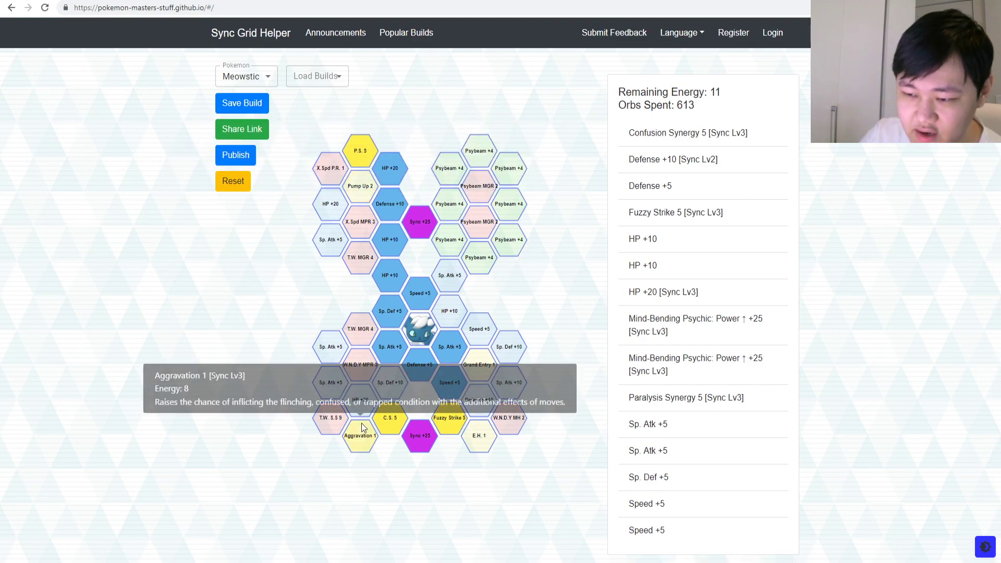
# Check Aggravation 1's cost on the grid before returning to GamePress's moves list
pyautogui.click(359, 435)
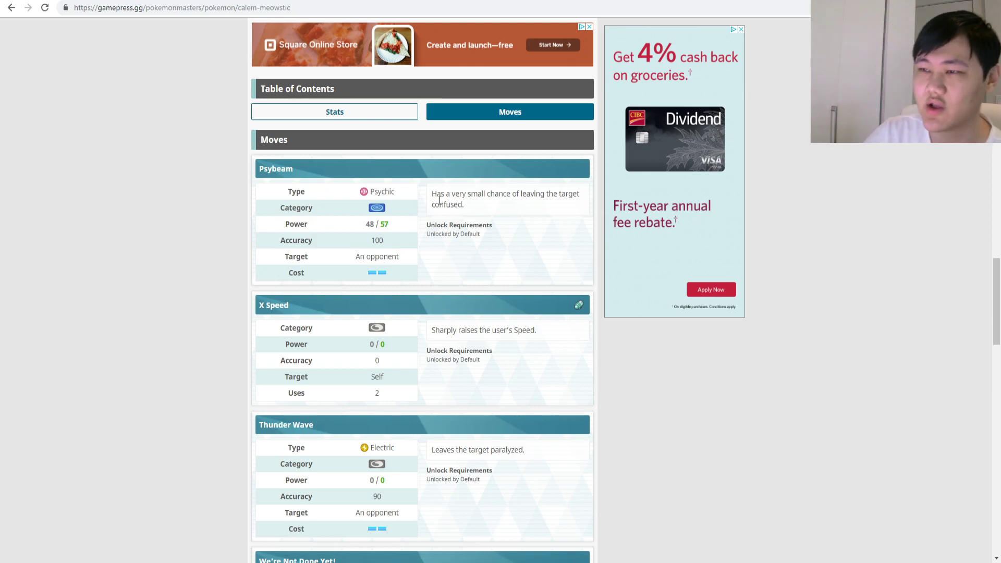
# Scroll through Meowstic's Psybeam, X Speed and Thunder Wave moves on GamePress
pyautogui.scroll(-3)
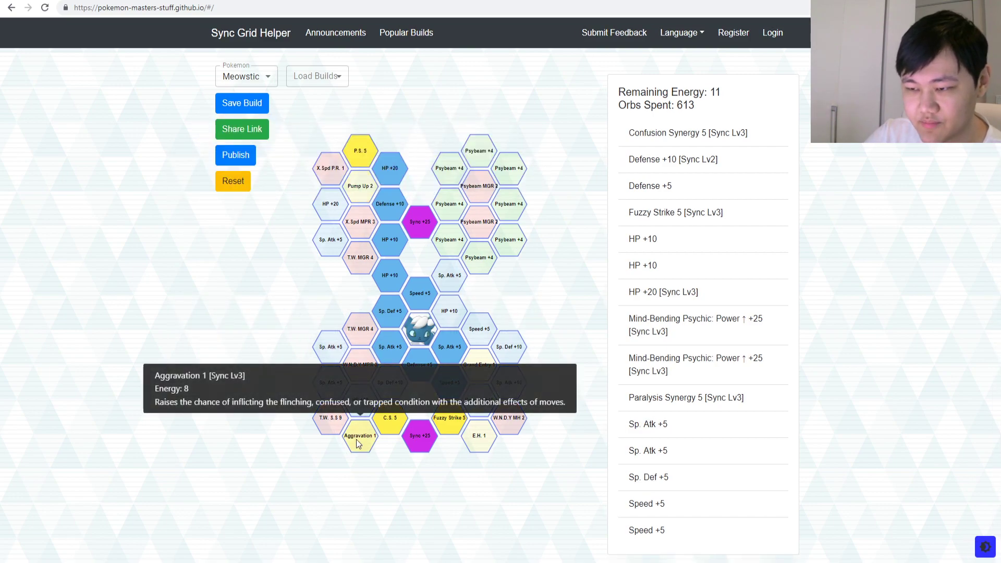
# Unlock the bottom-left Aggravation 1 tile, dropping energy to 3 with 709 orbs spent
pyautogui.click(357, 436)
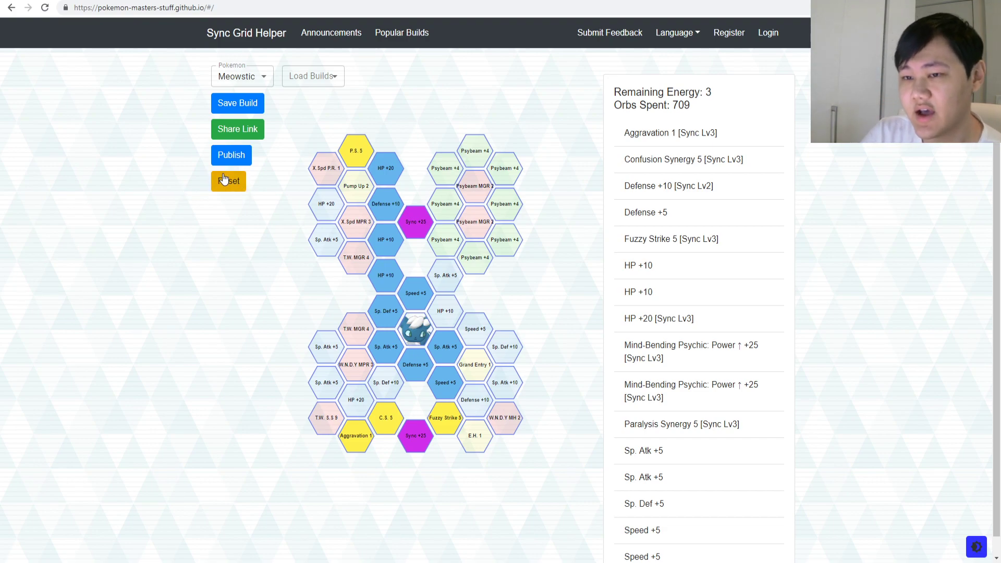
# Reset Meowstic's grid to six starting tiles with 60 energy and 30 orbs spent
pyautogui.click(228, 181)
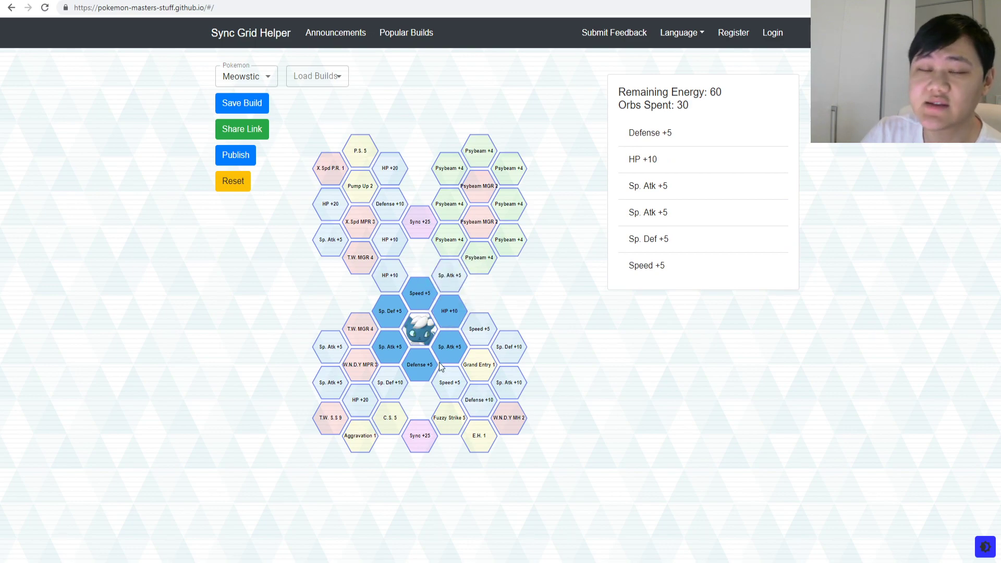
pyautogui.moveTo(450, 311)
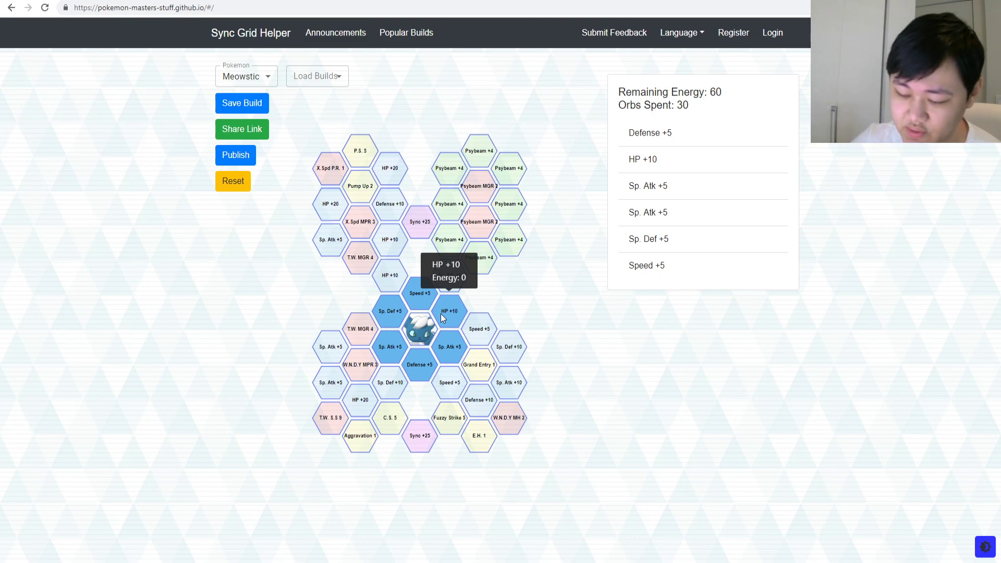
pyautogui.moveTo(414, 244)
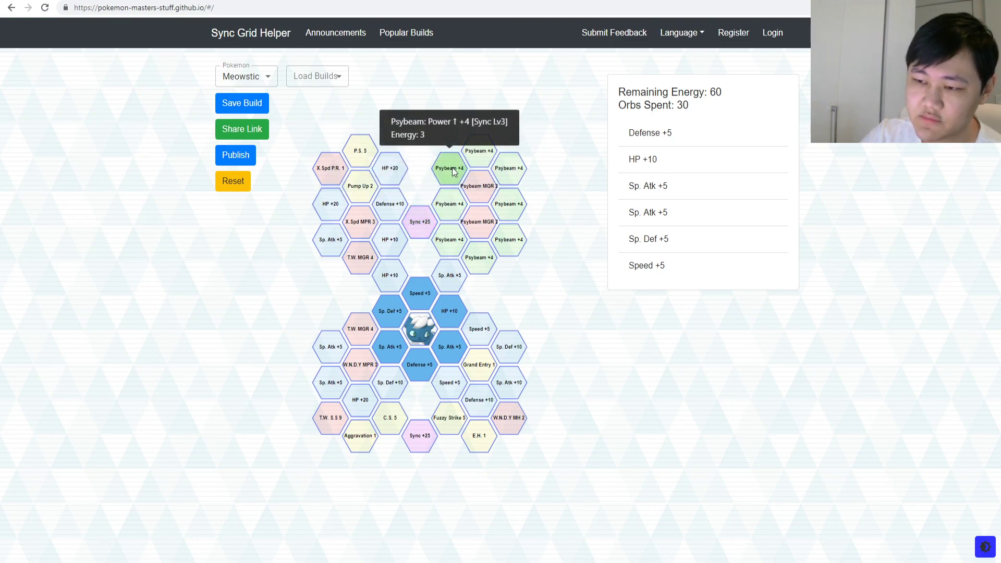
pyautogui.moveTo(458, 181)
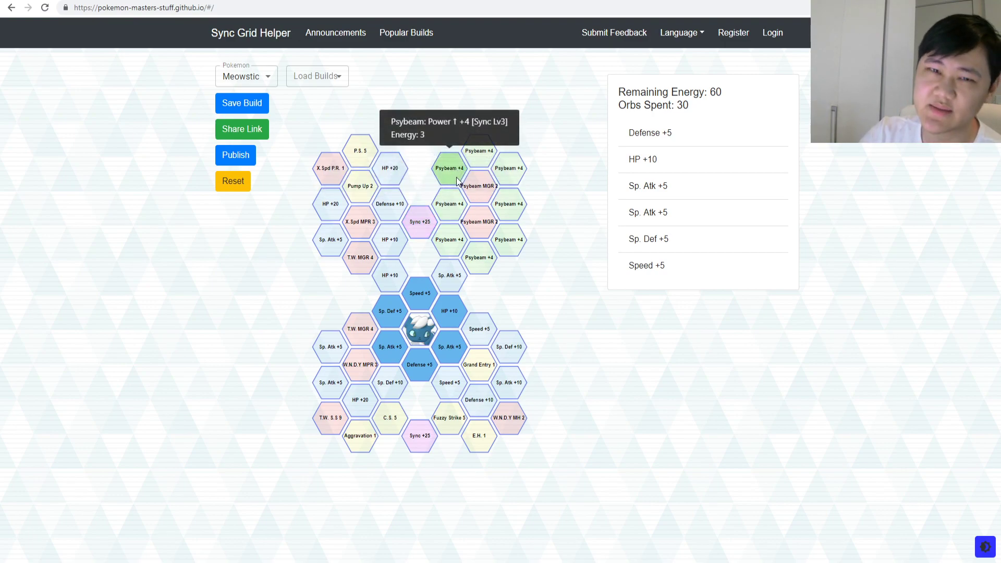
pyautogui.moveTo(544, 58)
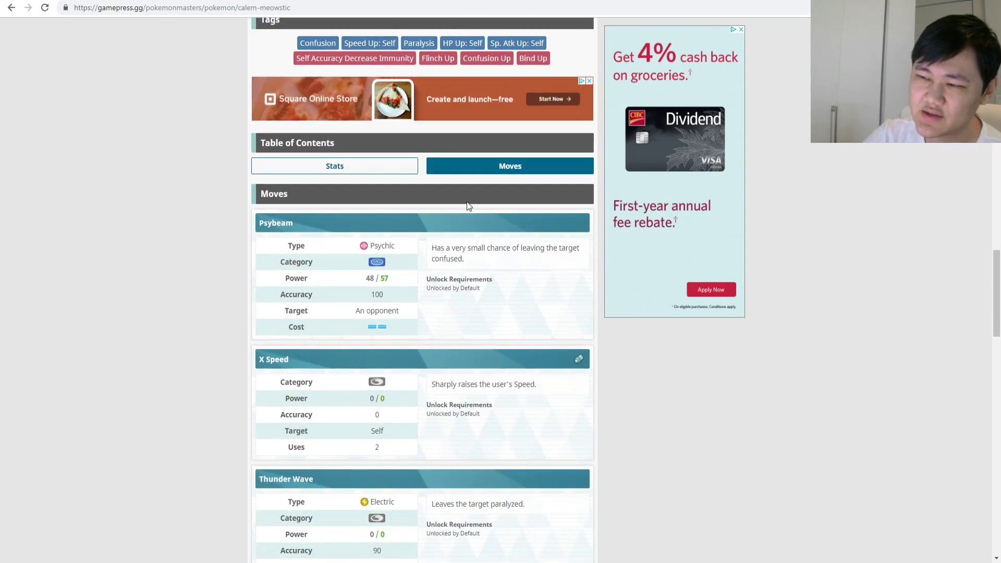
# Scroll through Meowstic's GamePress stat rankings and Psybeam move details
pyautogui.scroll(-3)
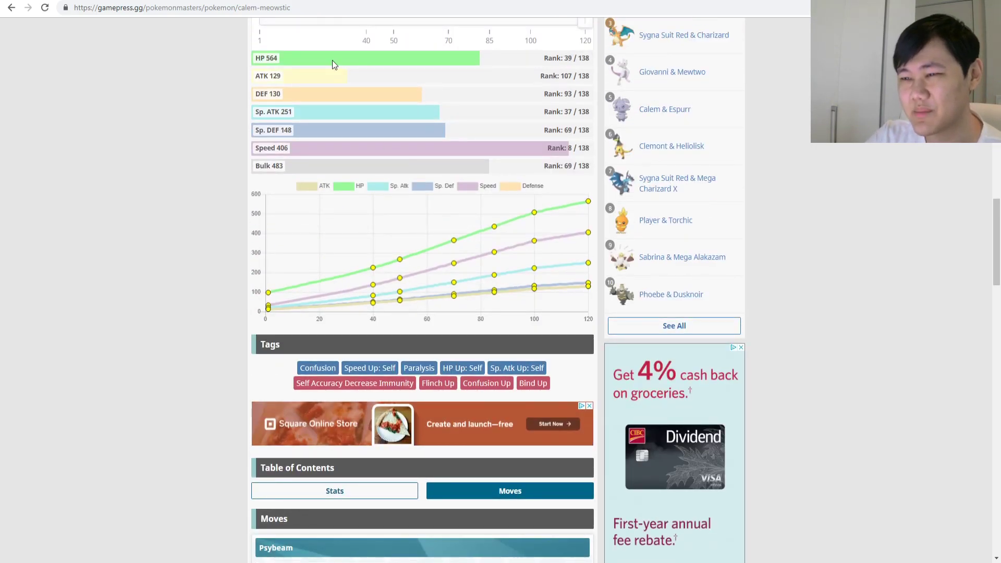
pyautogui.scroll(-3)
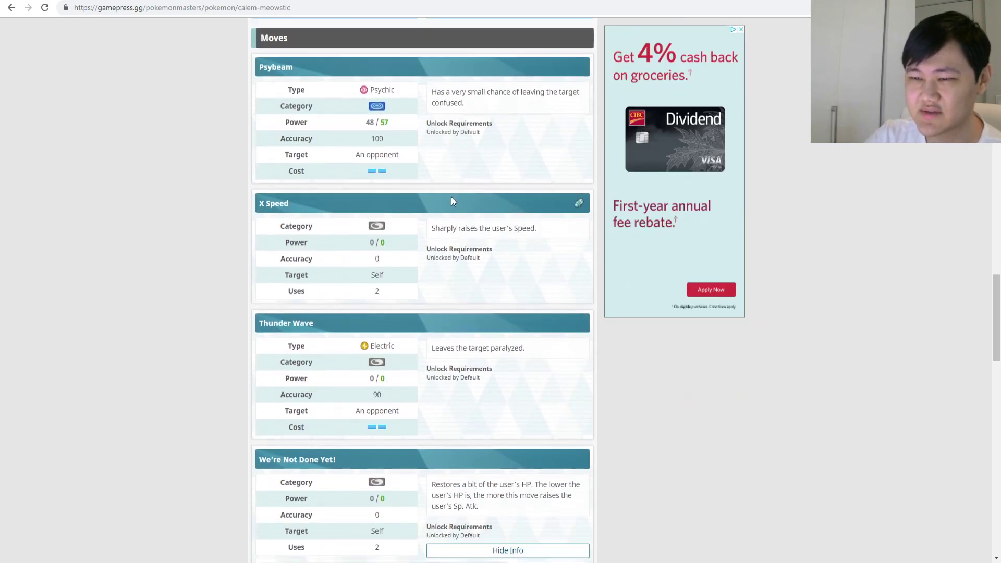
pyautogui.scroll(-3)
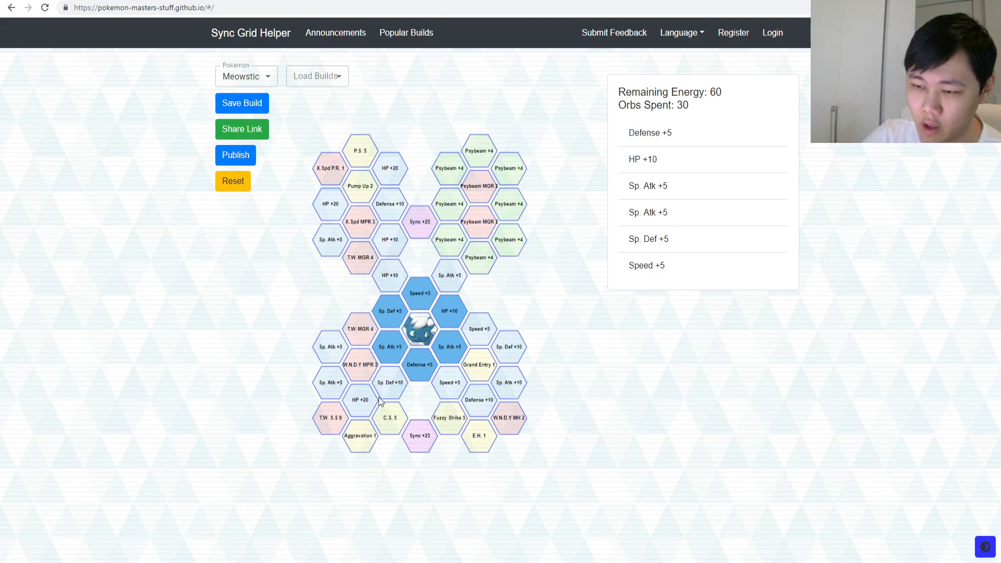
pyautogui.moveTo(359, 365)
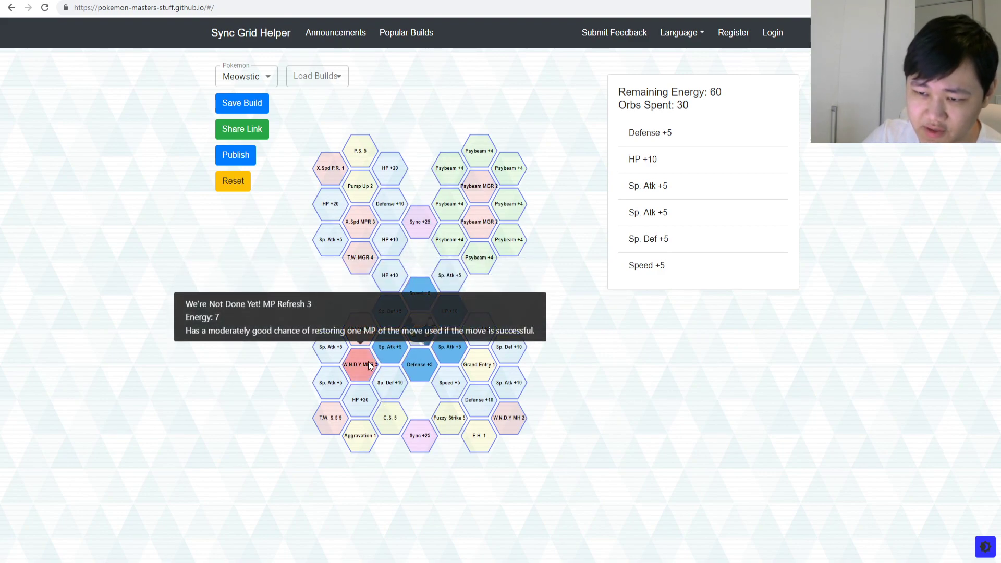
# Unlock W.N.D.Y MP Refresh 3, Thunder Wave Satisfied Snarl 9, HP +10 and X Speed Pep Rally 1
pyautogui.click(360, 365)
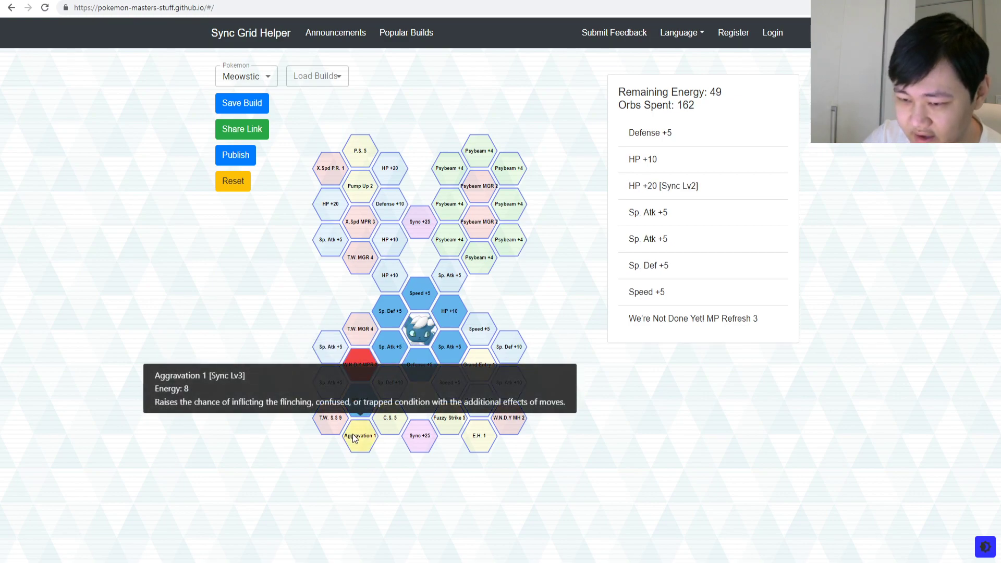
pyautogui.click(330, 421)
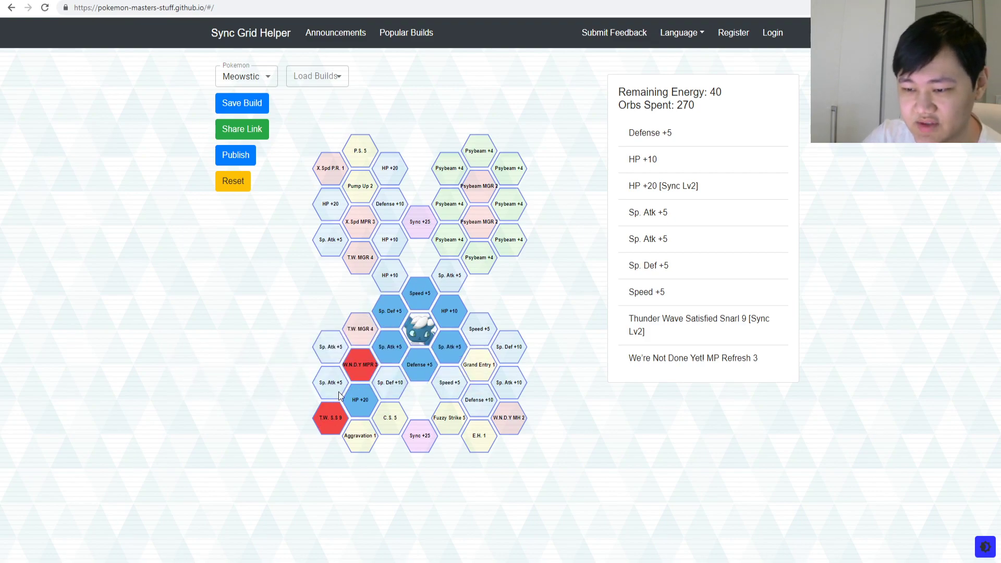
pyautogui.moveTo(478, 365)
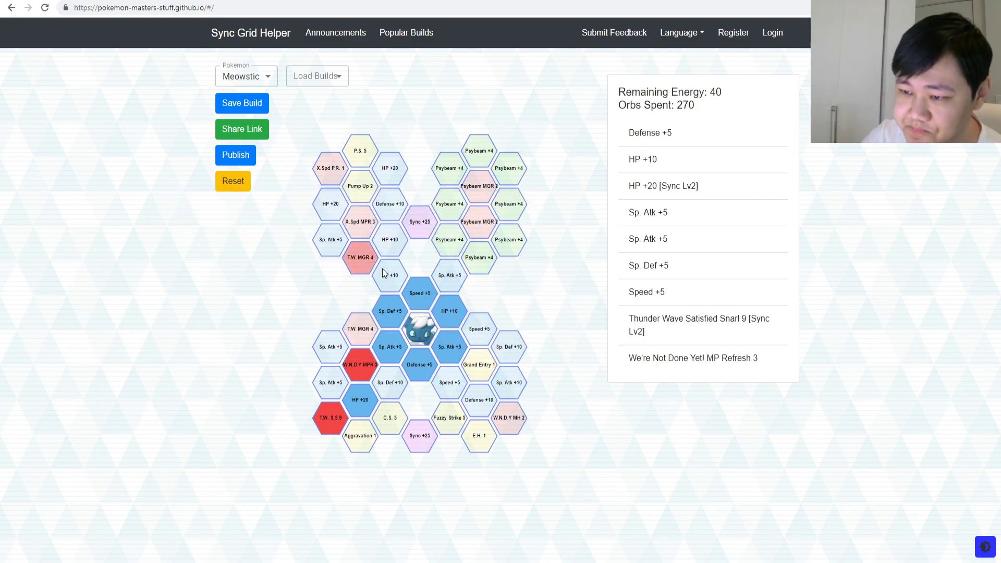
pyautogui.click(360, 221)
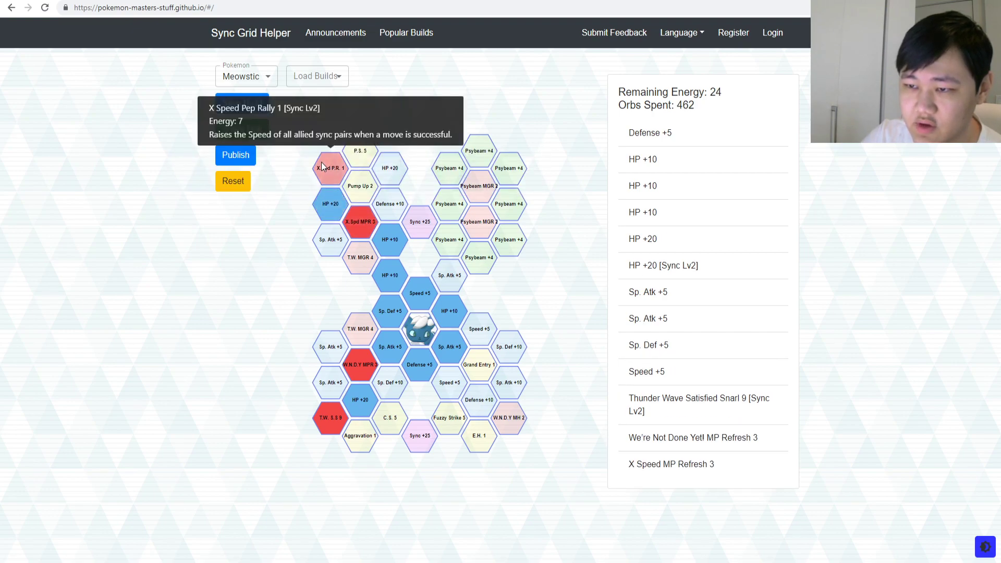
pyautogui.click(330, 168)
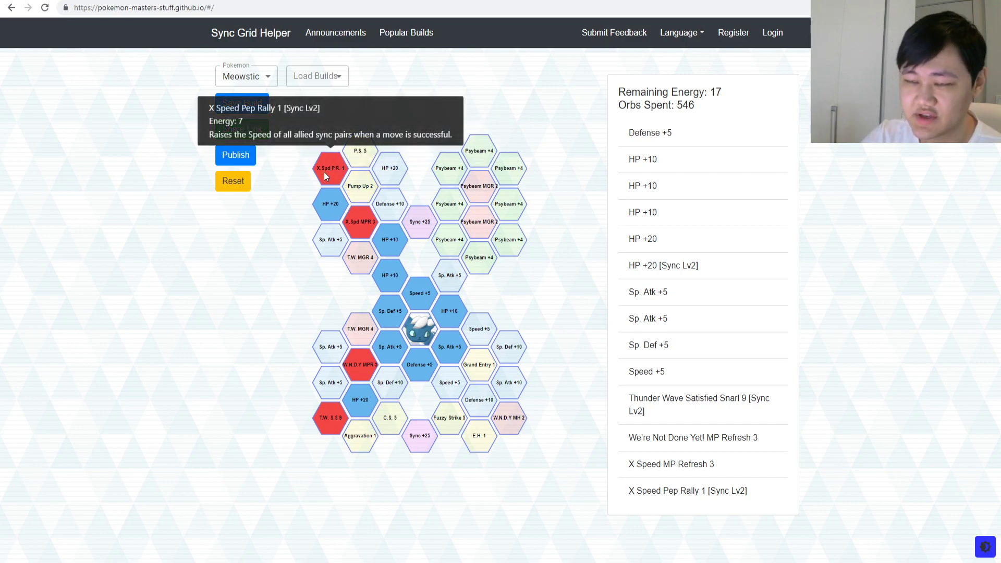
pyautogui.moveTo(366, 239)
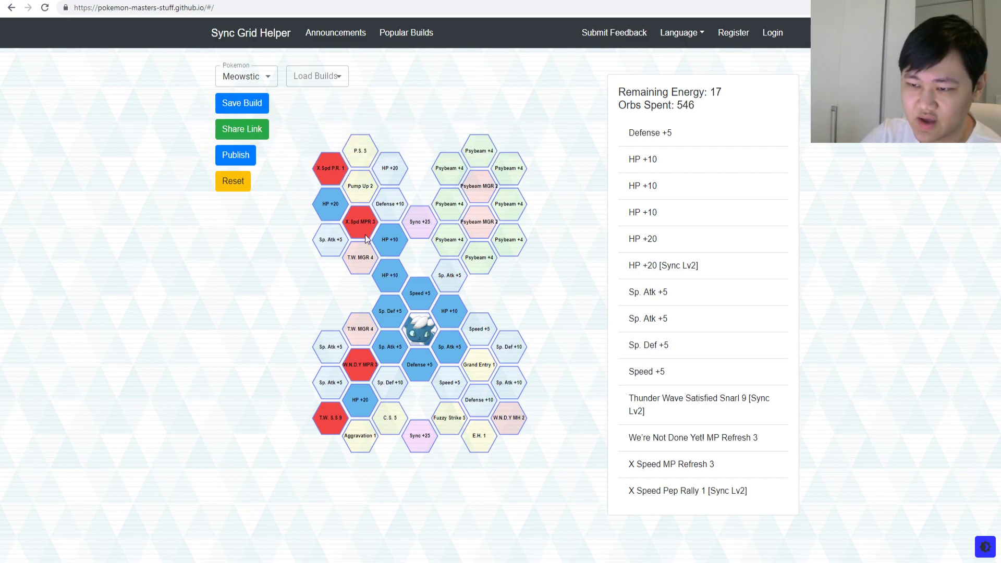
pyautogui.moveTo(509, 239)
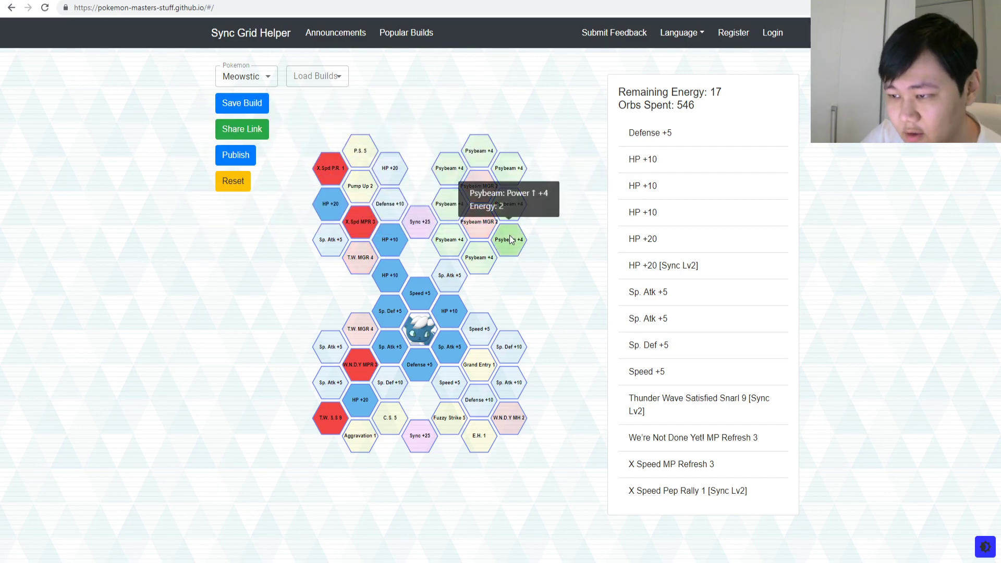
pyautogui.moveTo(540, 316)
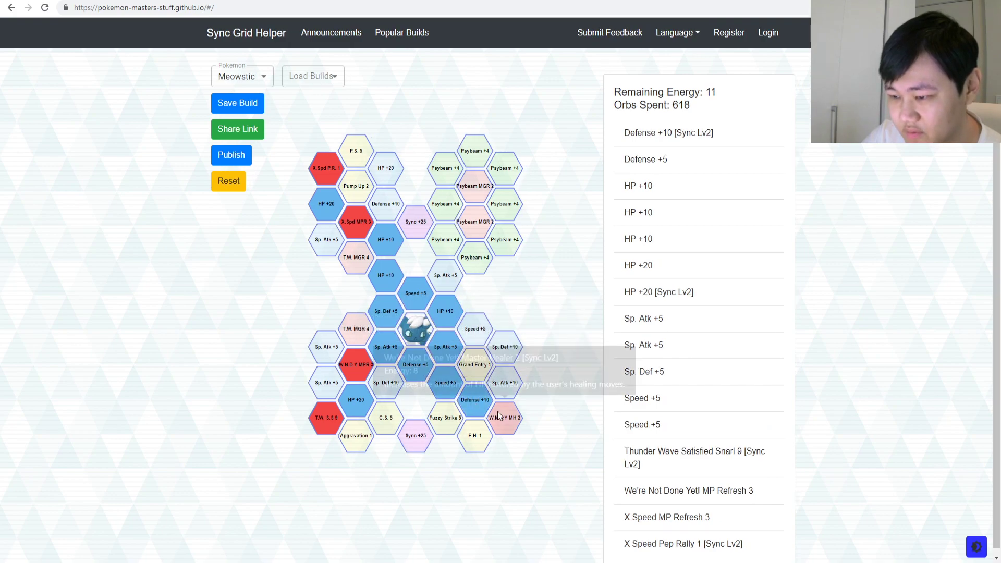
# Unlock the We're Not Done Yet! Master Healer 2 tile and the Speed +5 beside HP +10
pyautogui.click(504, 418)
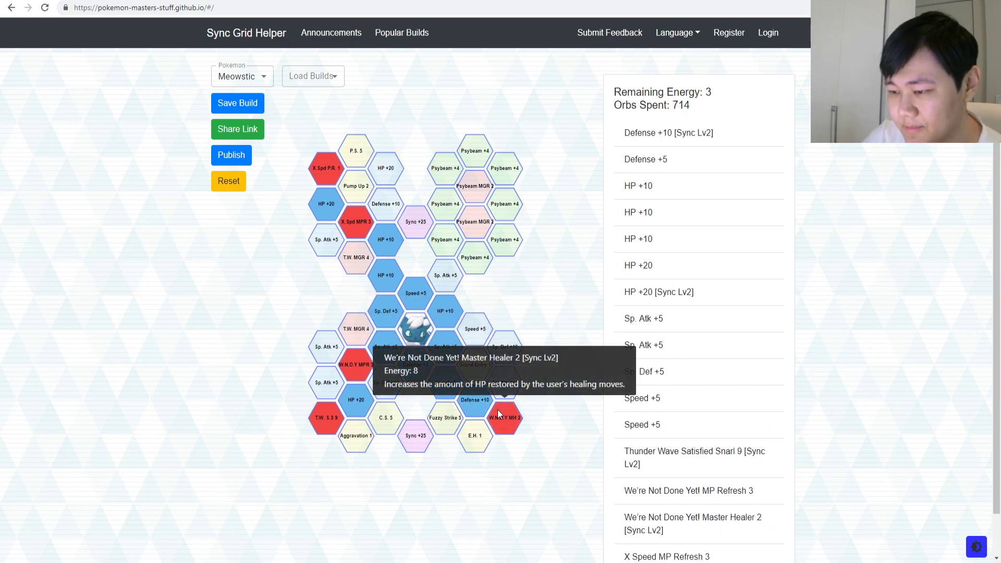
pyautogui.moveTo(511, 444)
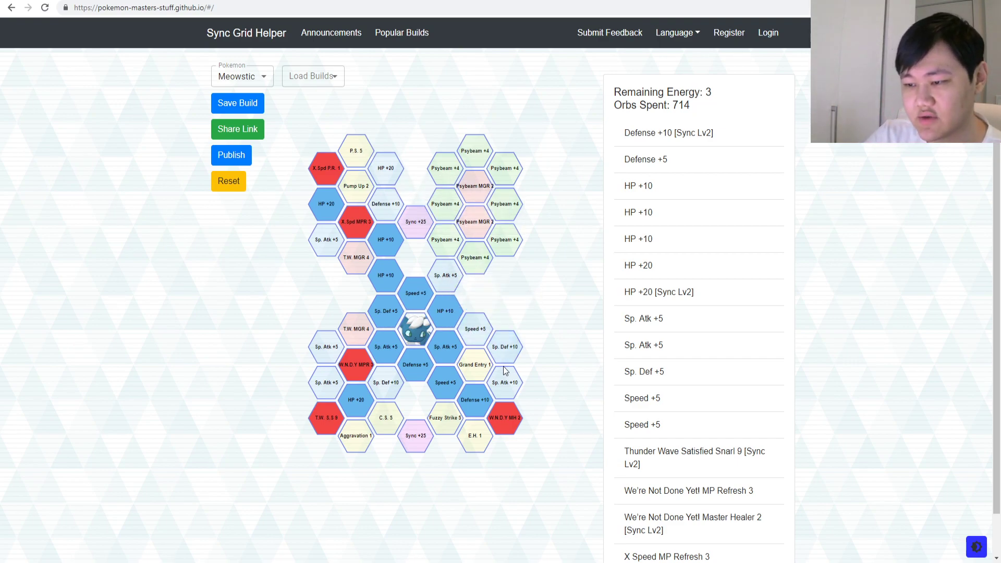
pyautogui.moveTo(445, 276)
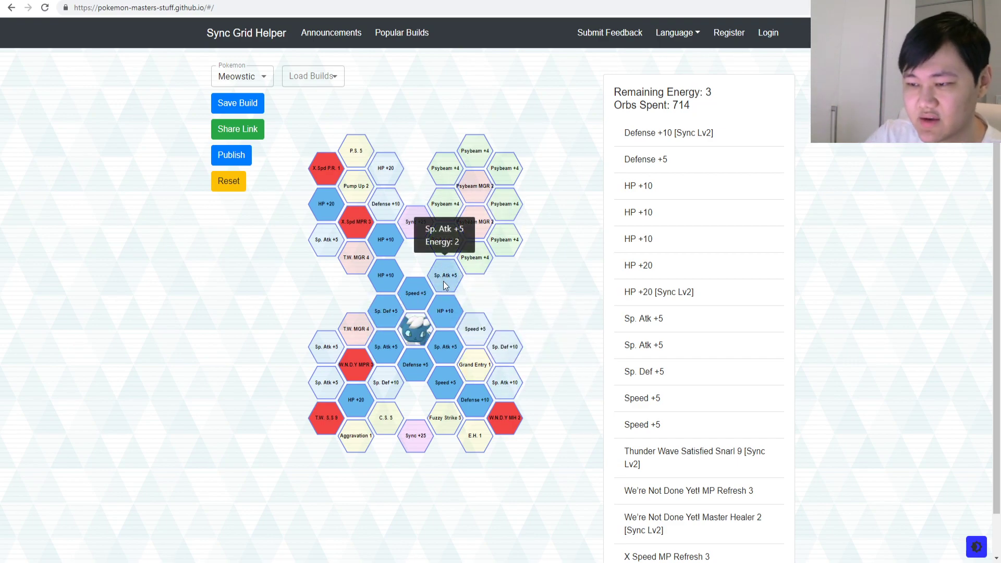
pyautogui.moveTo(475, 329)
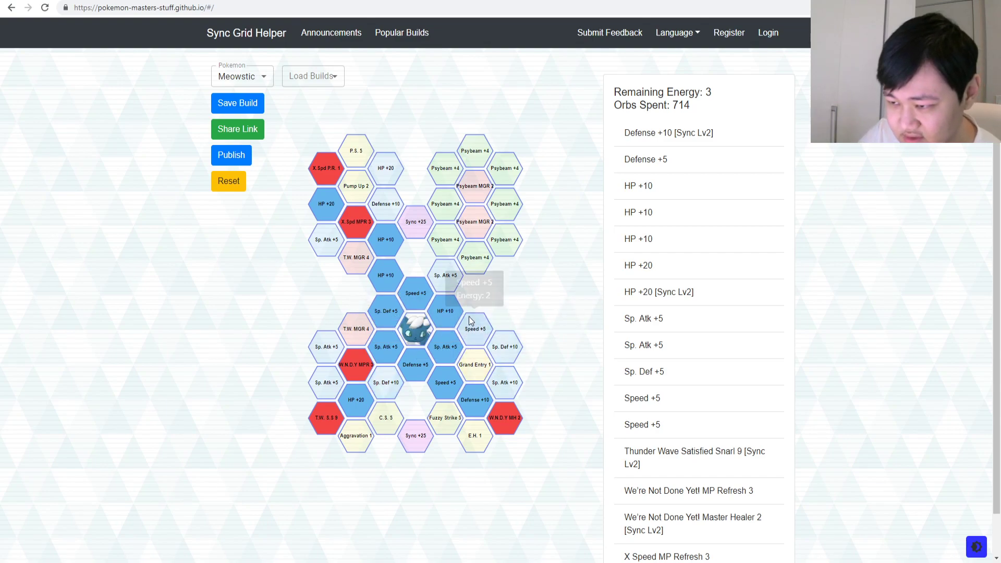
pyautogui.click(475, 329)
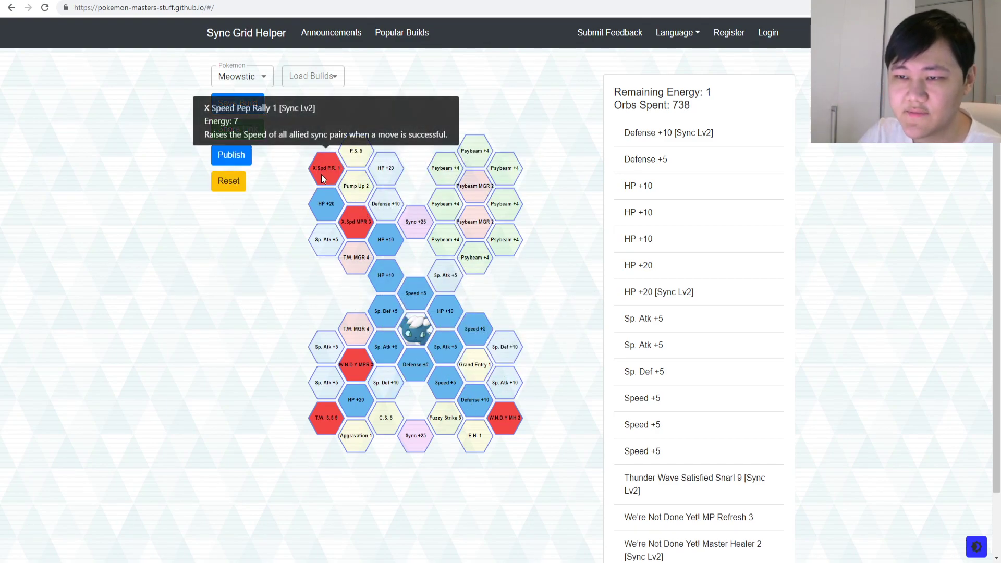
pyautogui.moveTo(330, 187)
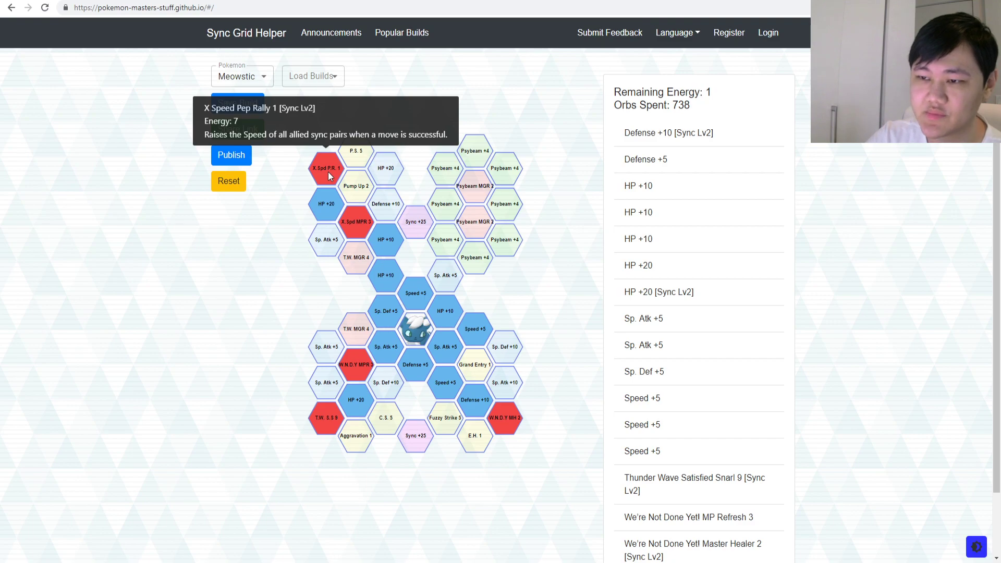
pyautogui.moveTo(331, 181)
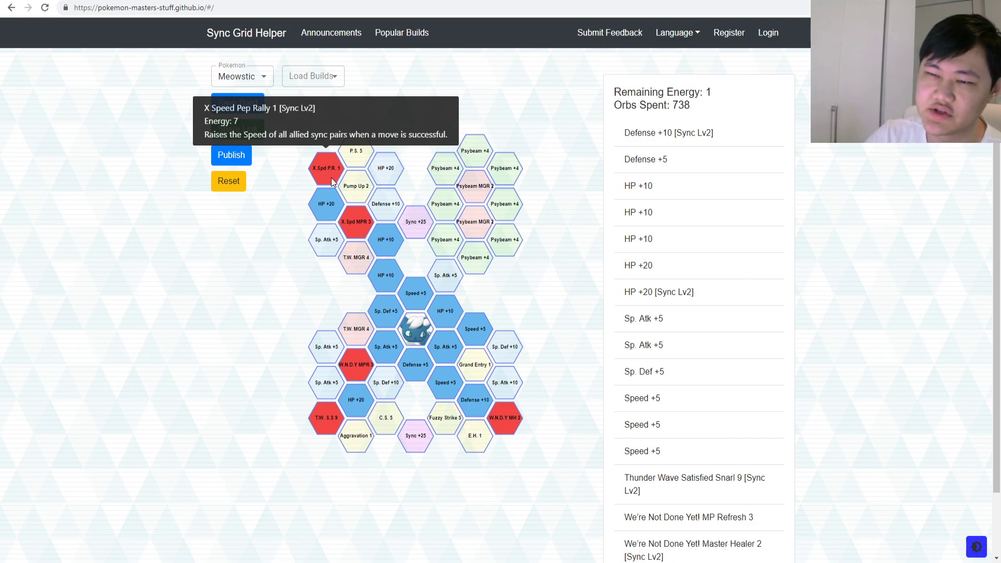
pyautogui.moveTo(325, 181)
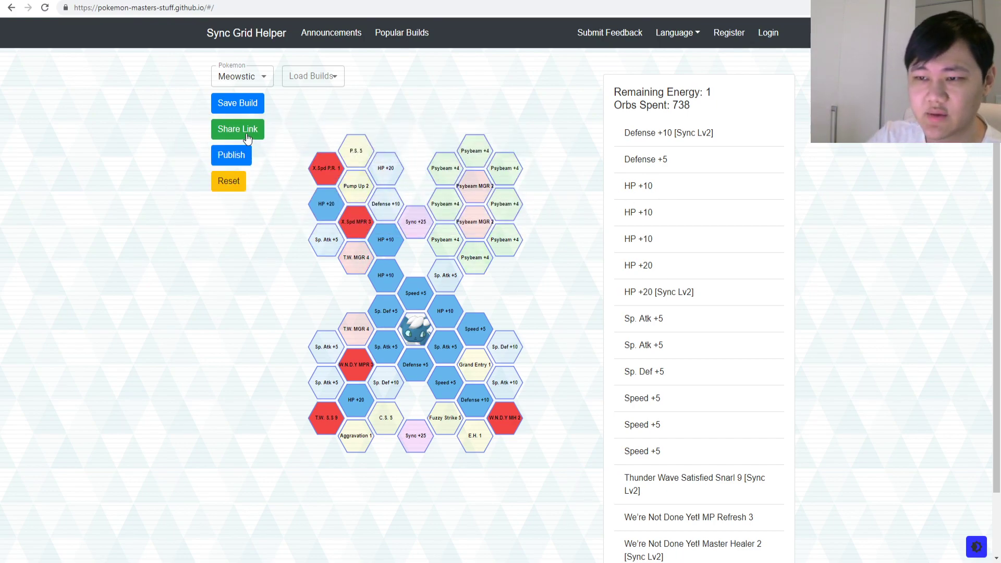
pyautogui.moveTo(386, 204)
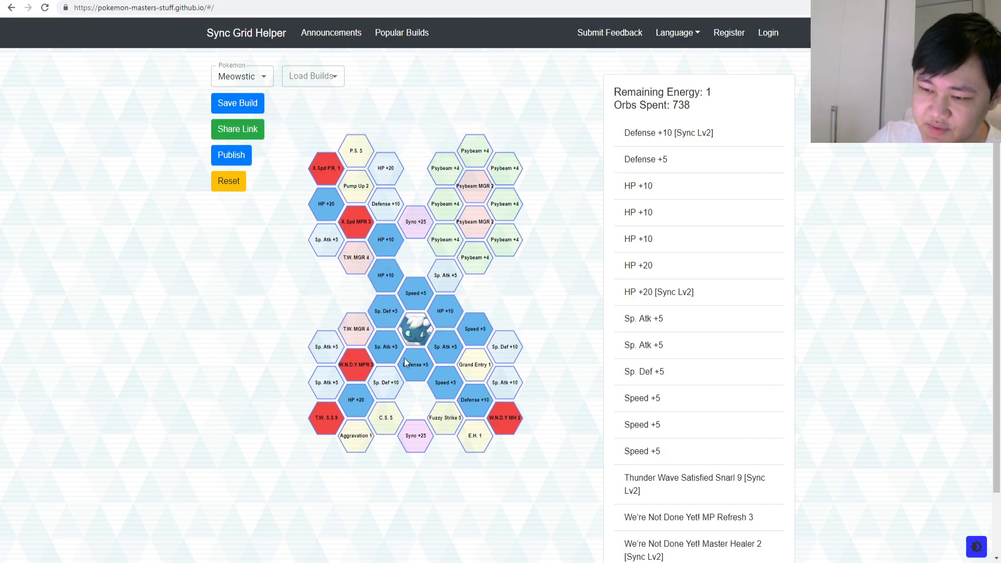
pyautogui.moveTo(325, 418)
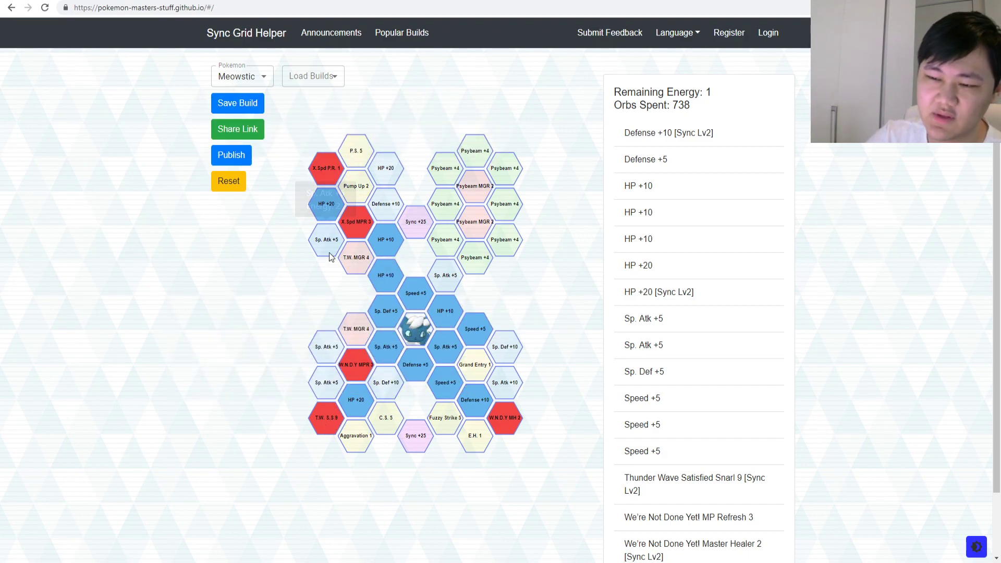
pyautogui.moveTo(356, 364)
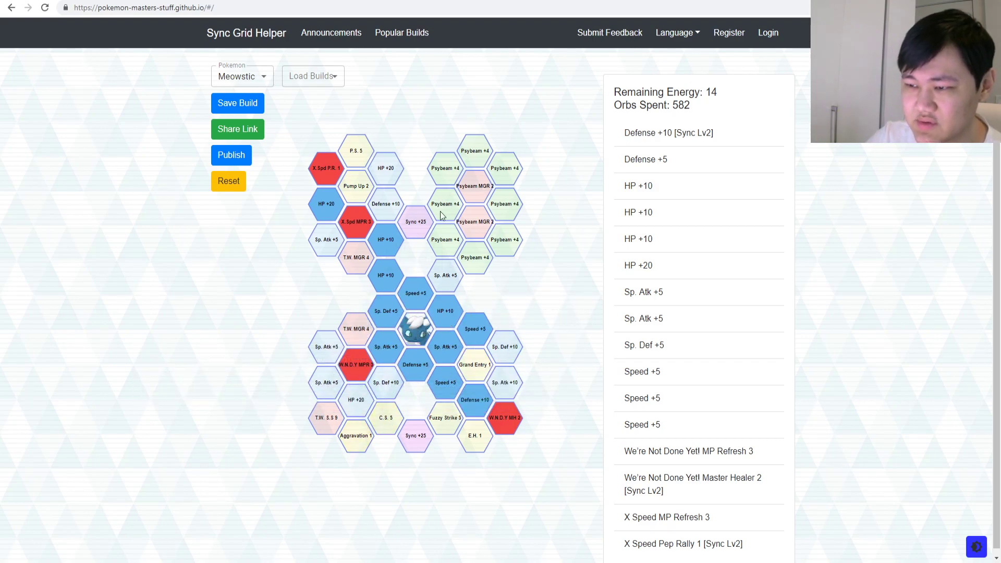
pyautogui.moveTo(328, 167)
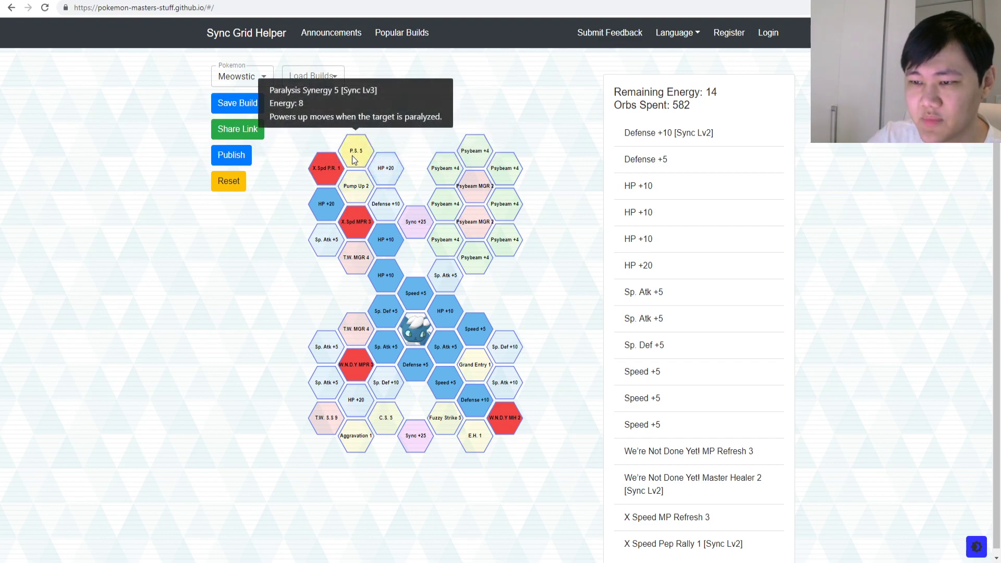
pyautogui.moveTo(325, 419)
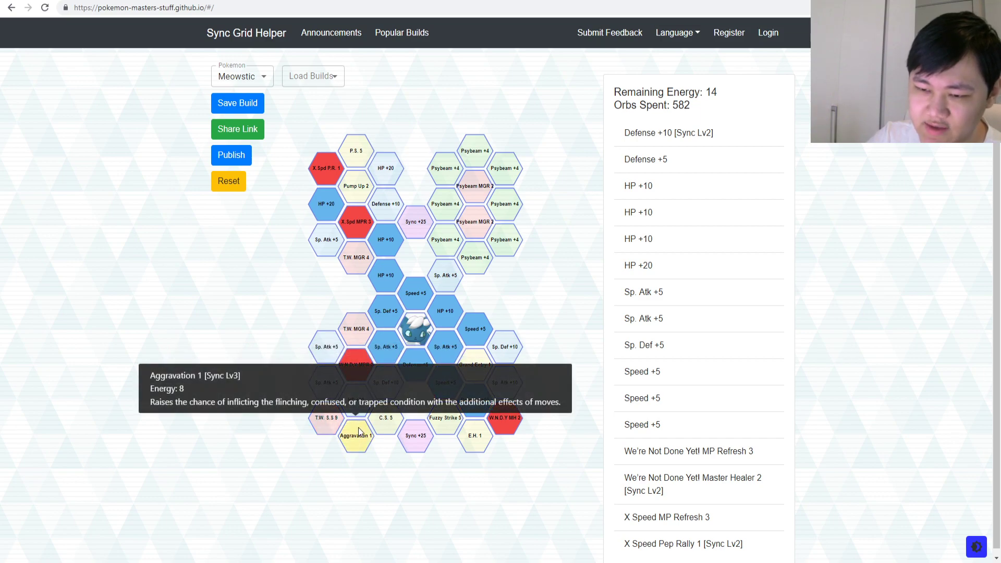
pyautogui.moveTo(356, 330)
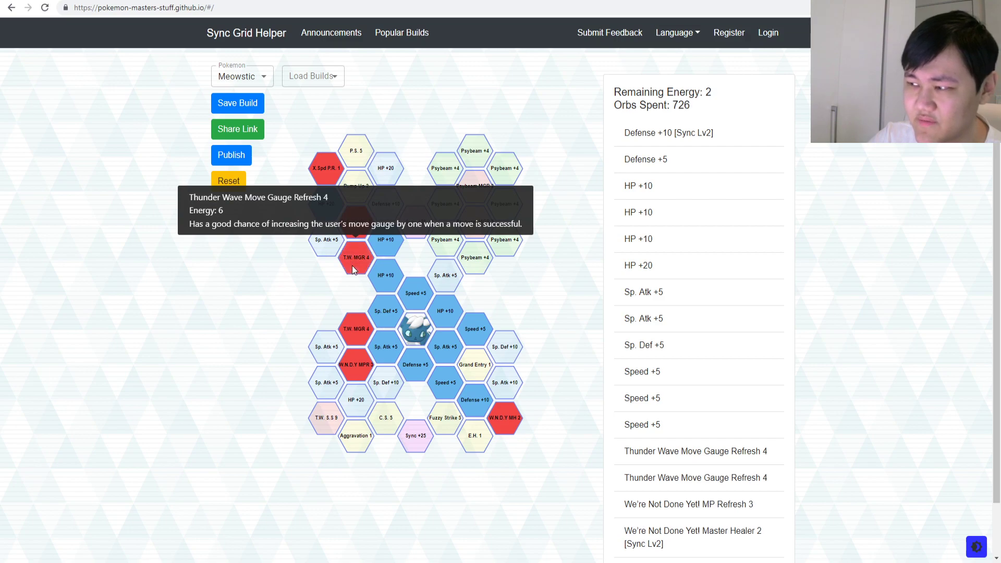
# Drop the Thunder Wave and Psybeam Move Gauge Refresh tiles and restore Satisfied Snarl 9
pyautogui.click(356, 259)
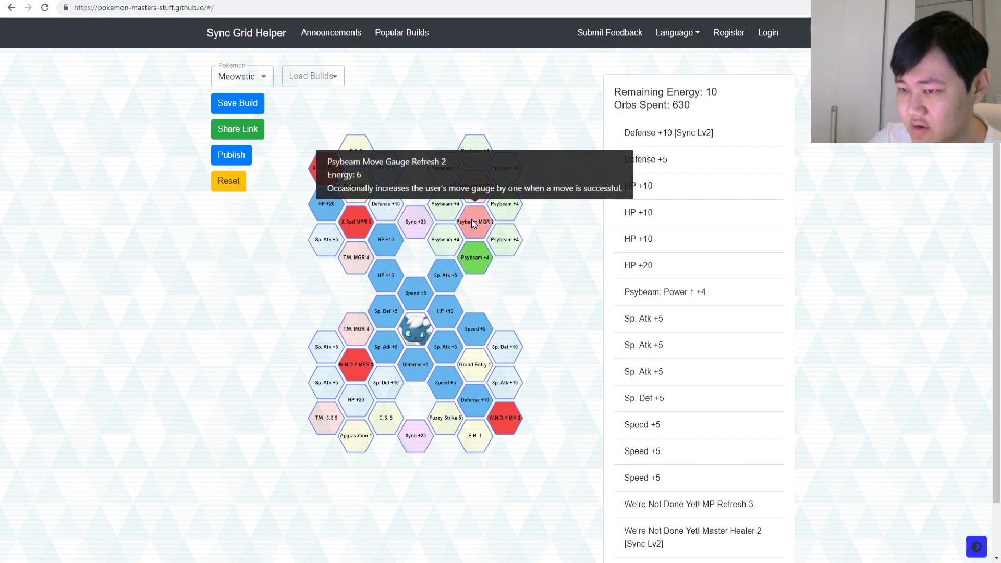
pyautogui.click(474, 221)
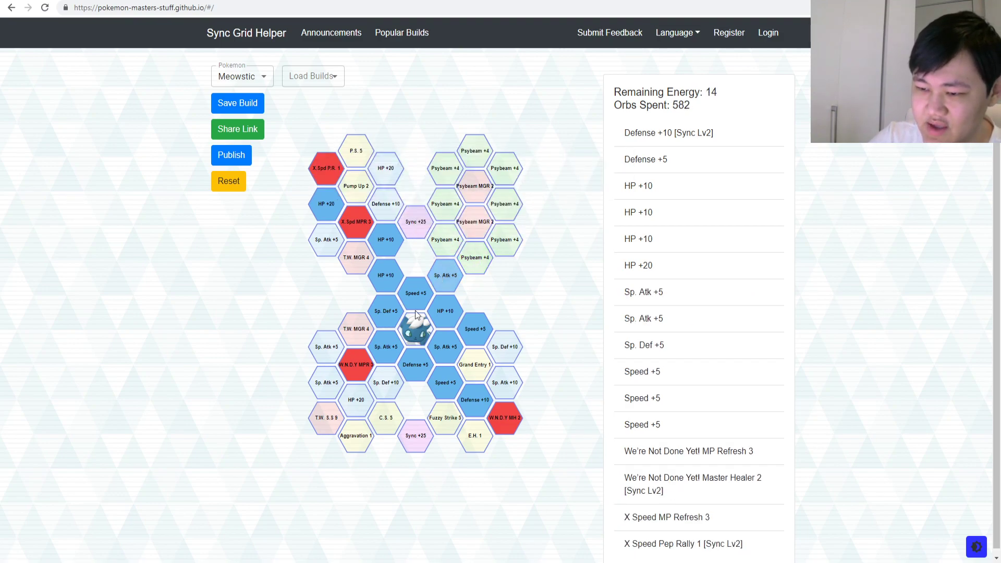
pyautogui.click(325, 418)
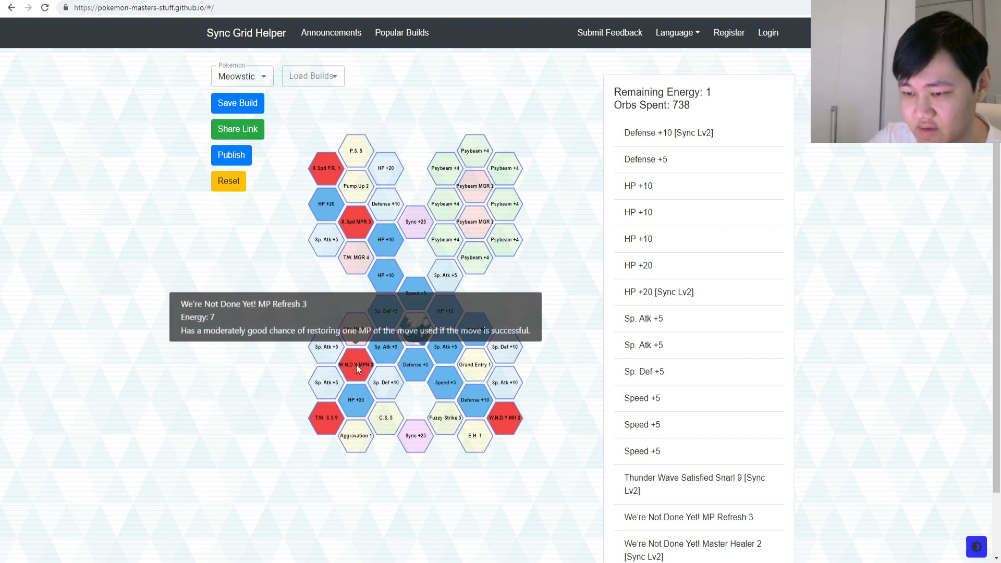
pyautogui.moveTo(353, 377)
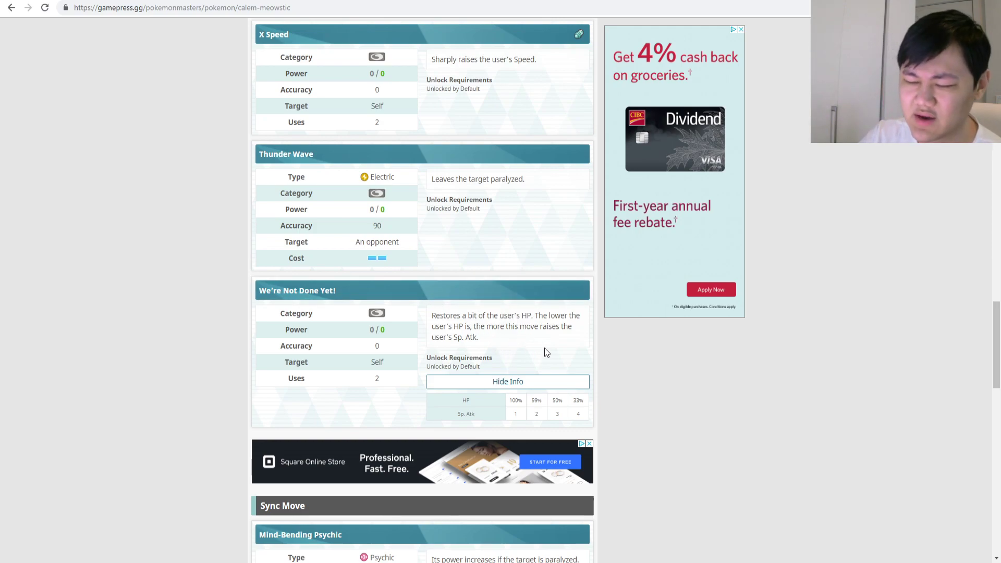
pyautogui.moveTo(642, 328)
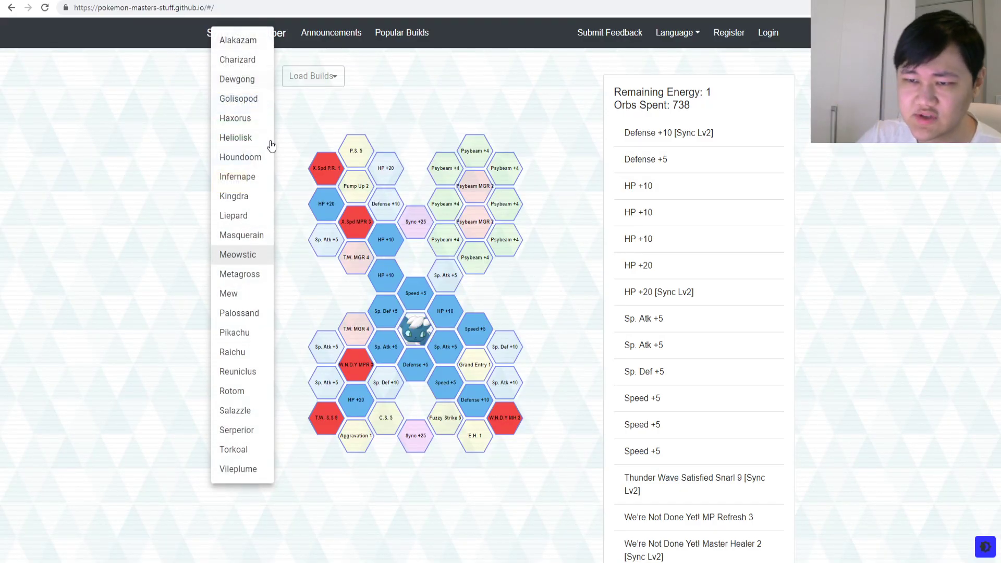
pyautogui.moveTo(246, 333)
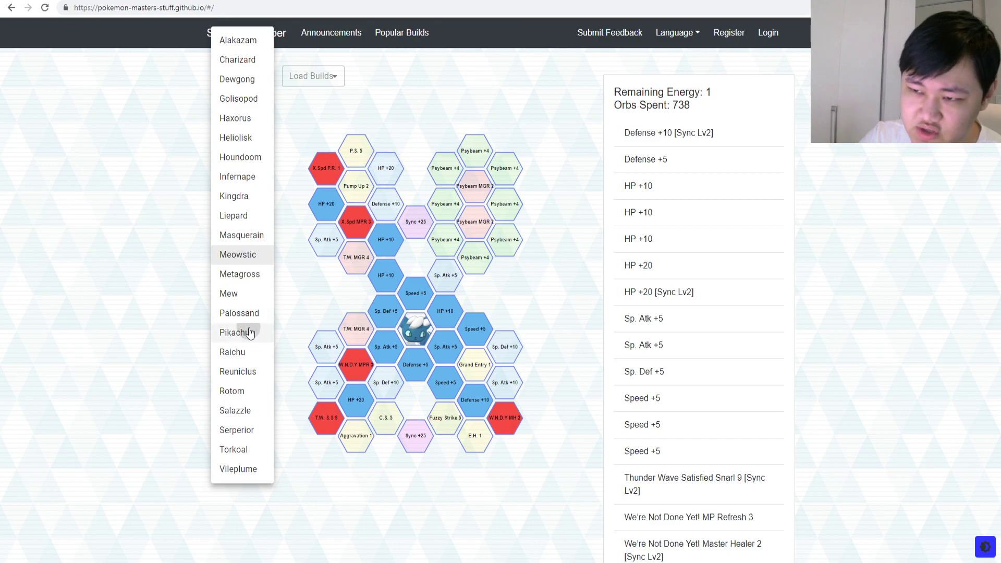
# Load Pikachu's grid, then switch back to Meowstic's fresh 60-energy grid
pyautogui.click(236, 332)
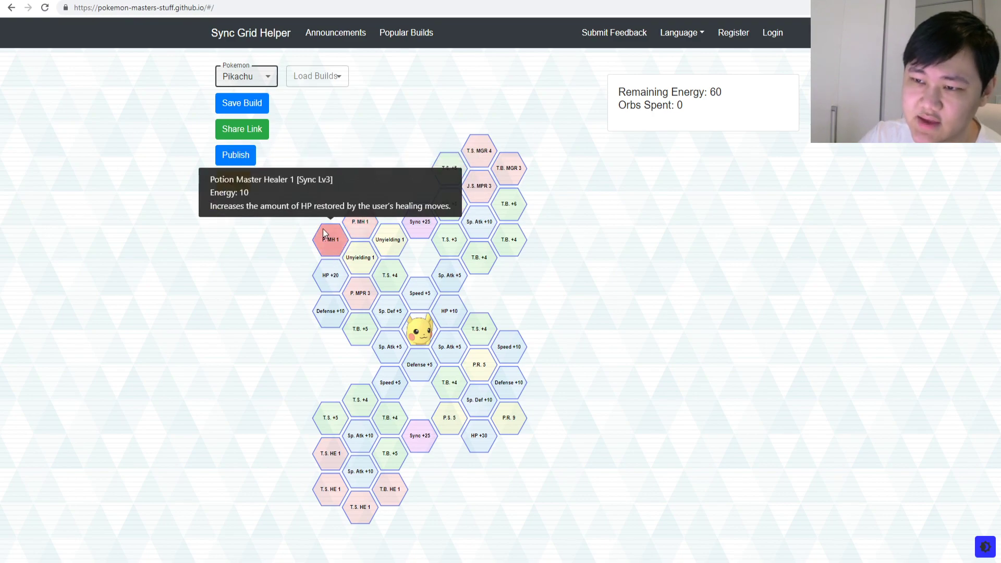
pyautogui.moveTo(327, 253)
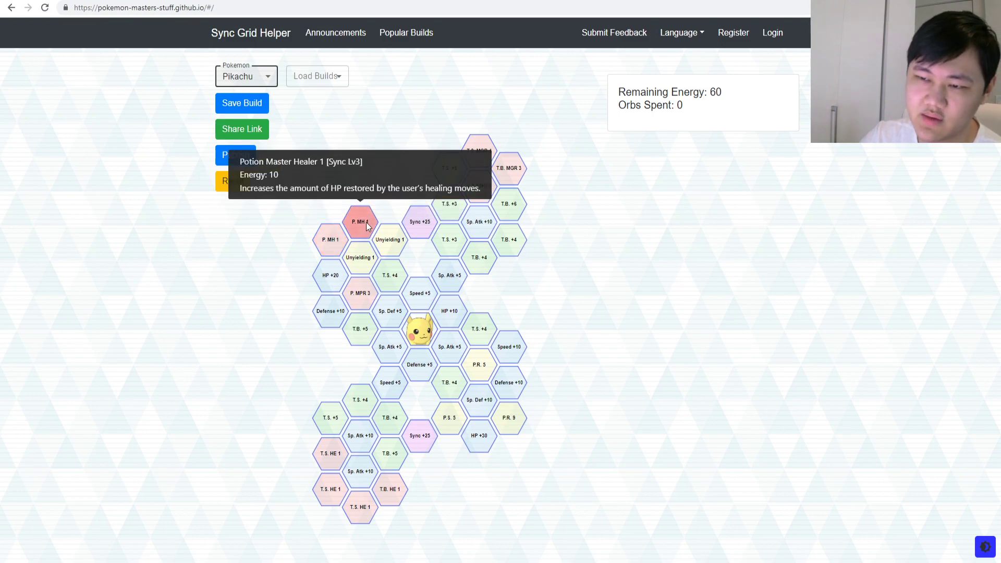
pyautogui.click(245, 76)
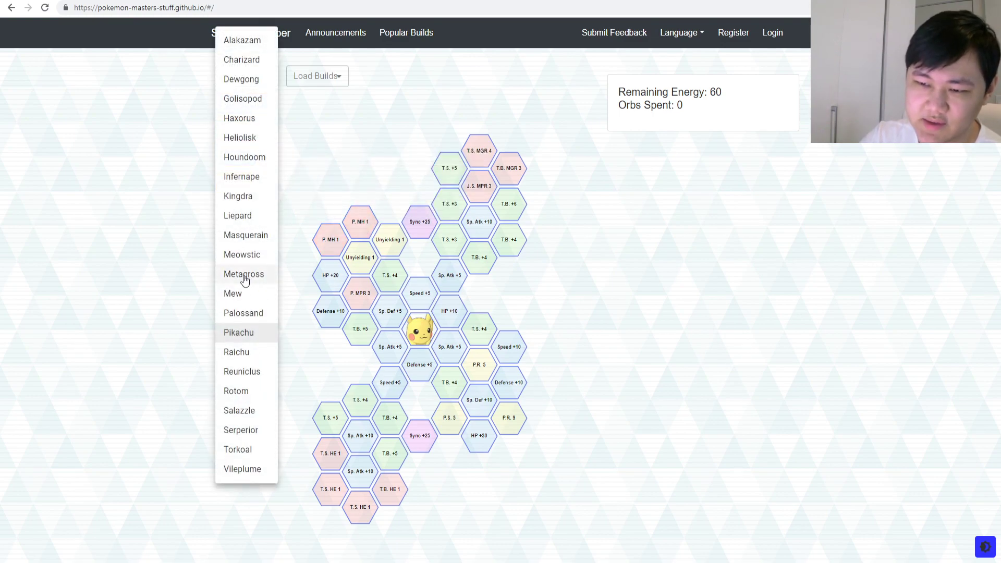
pyautogui.click(242, 254)
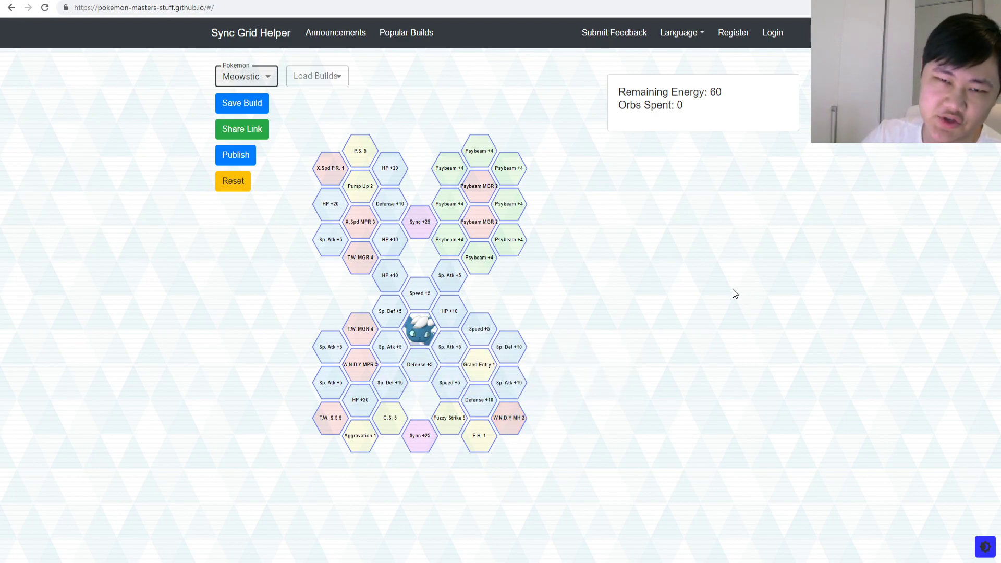
pyautogui.moveTo(389, 311)
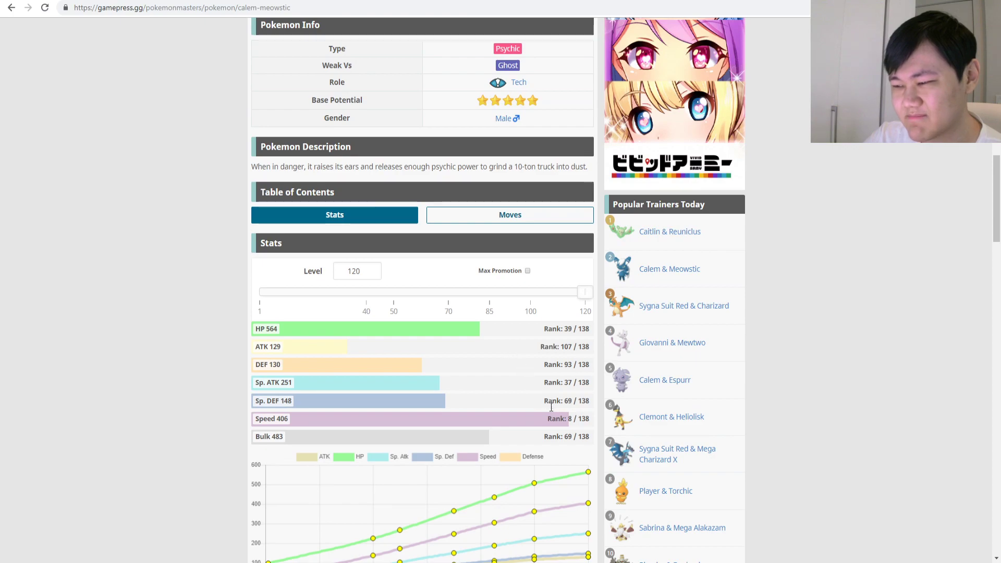
# Scroll through Calem & Meowstic's level-120 stats and ranks, including HP 564 and Speed 406
pyautogui.scroll(-3)
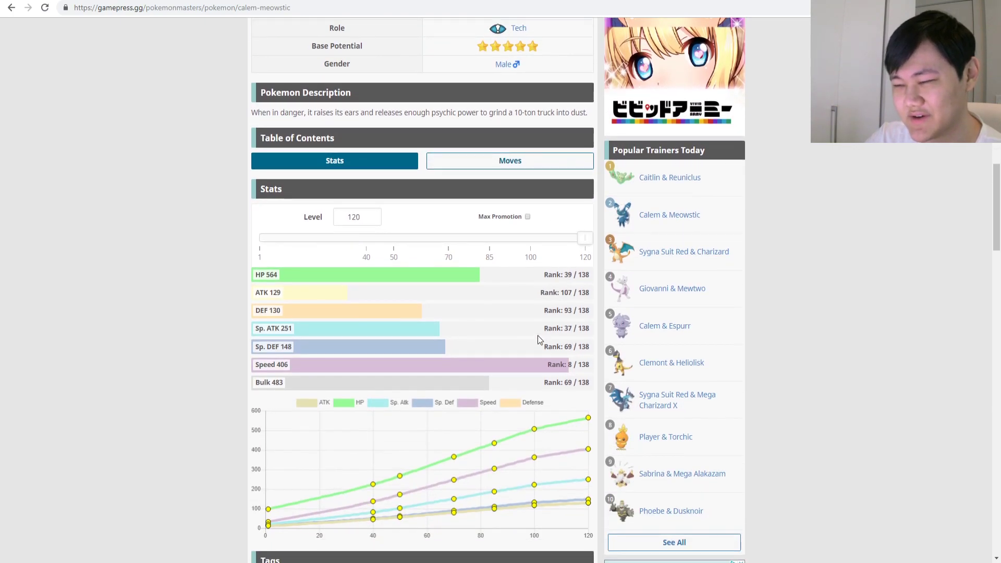
pyautogui.moveTo(676, 386)
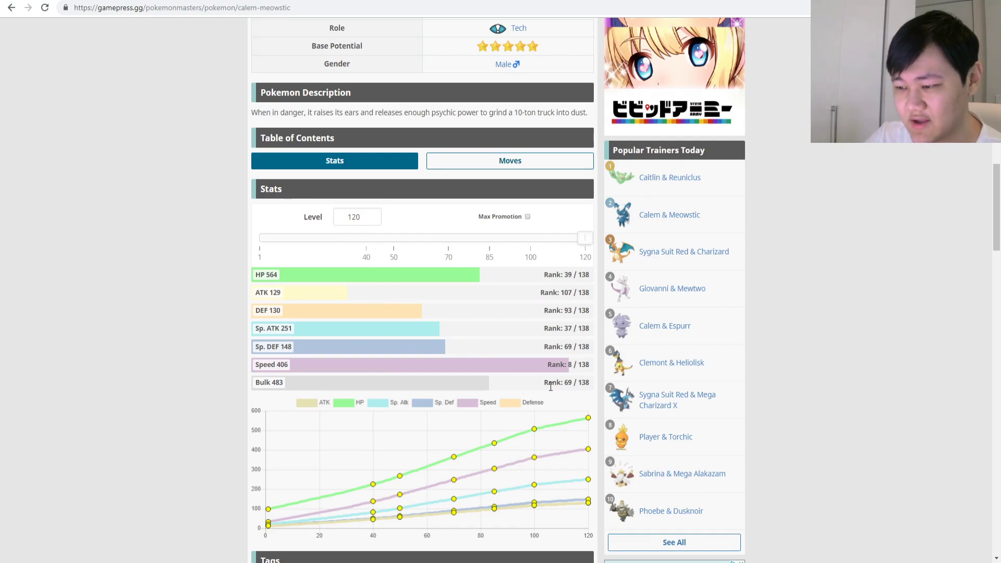
pyautogui.moveTo(415, 118)
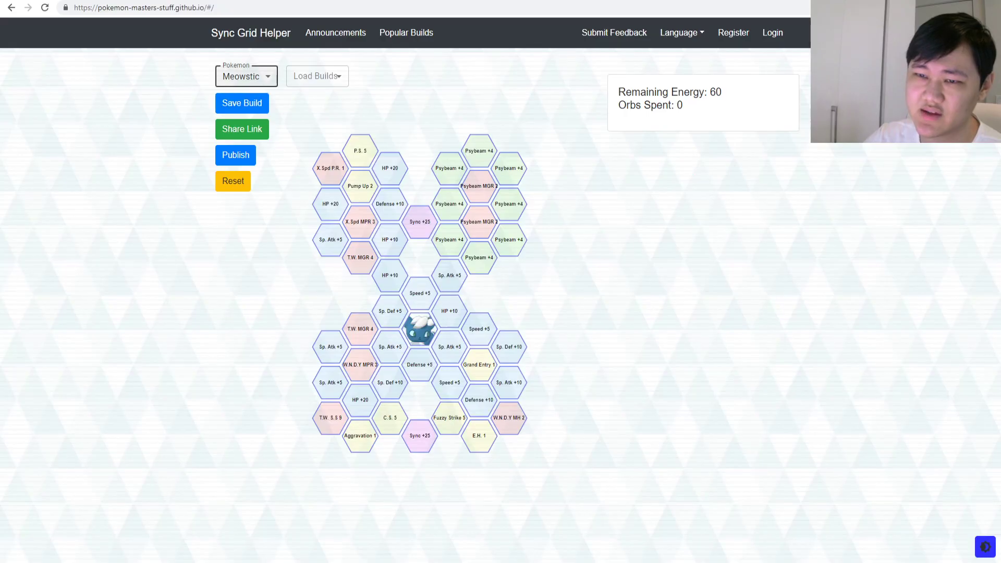
# Load Vileplume's sync grid from the Pokémon list and return to the grid page
pyautogui.click(246, 76)
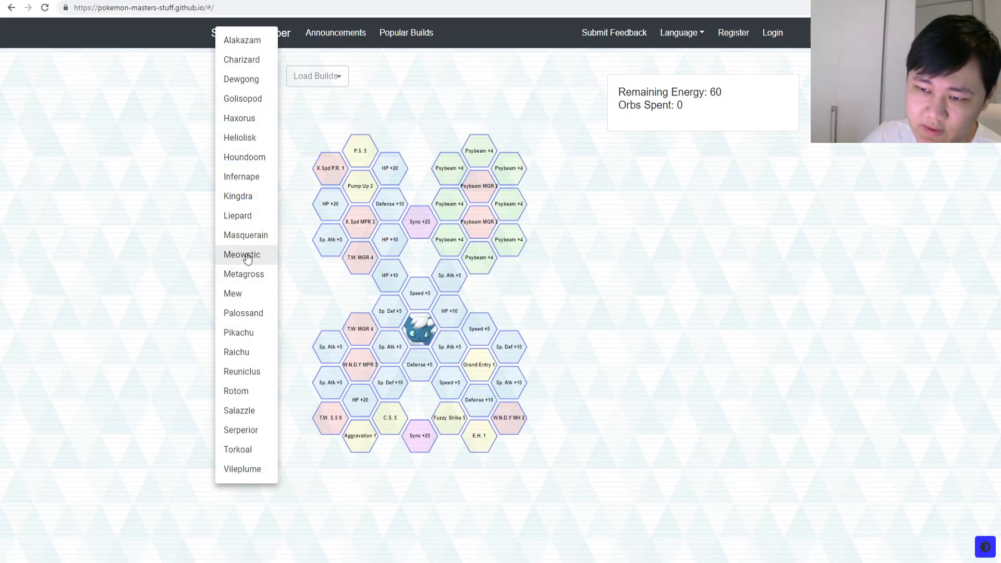
pyautogui.click(242, 469)
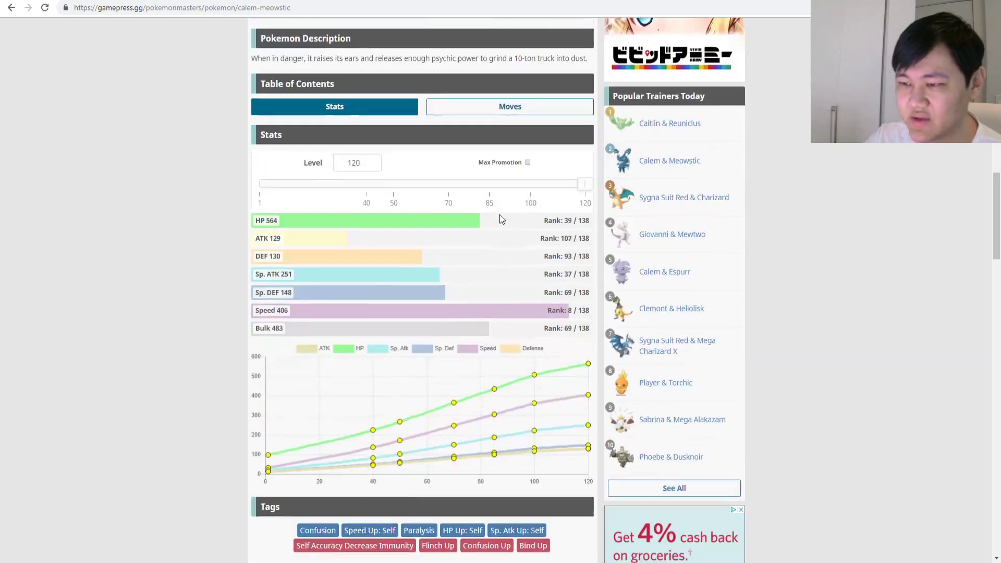
pyautogui.click(510, 105)
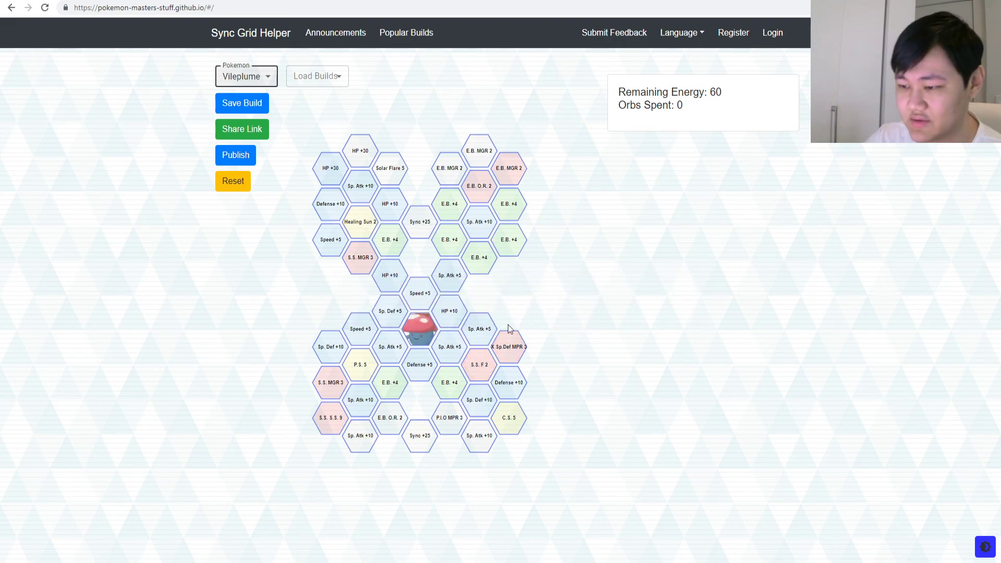
pyautogui.moveTo(509, 417)
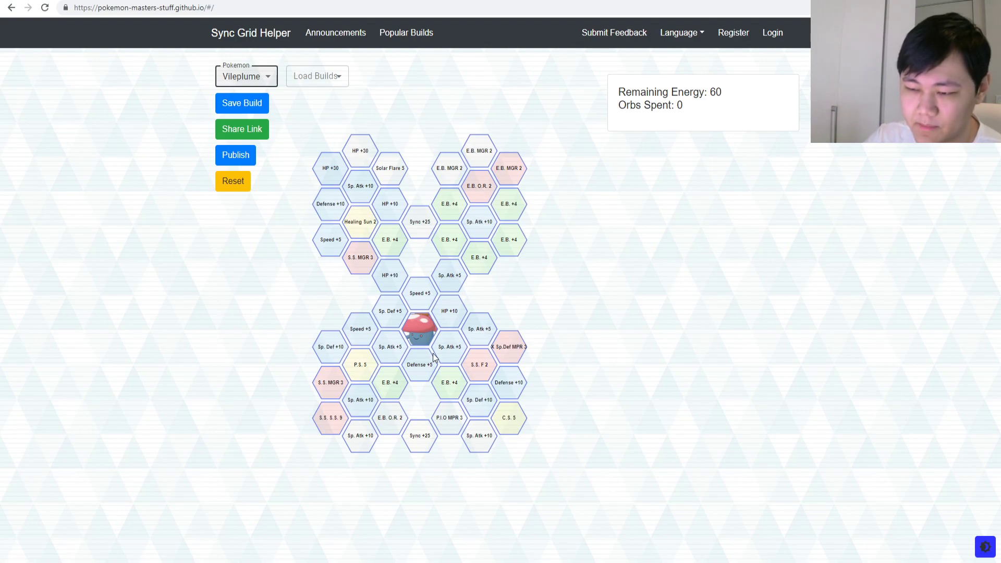
pyautogui.moveTo(330, 382)
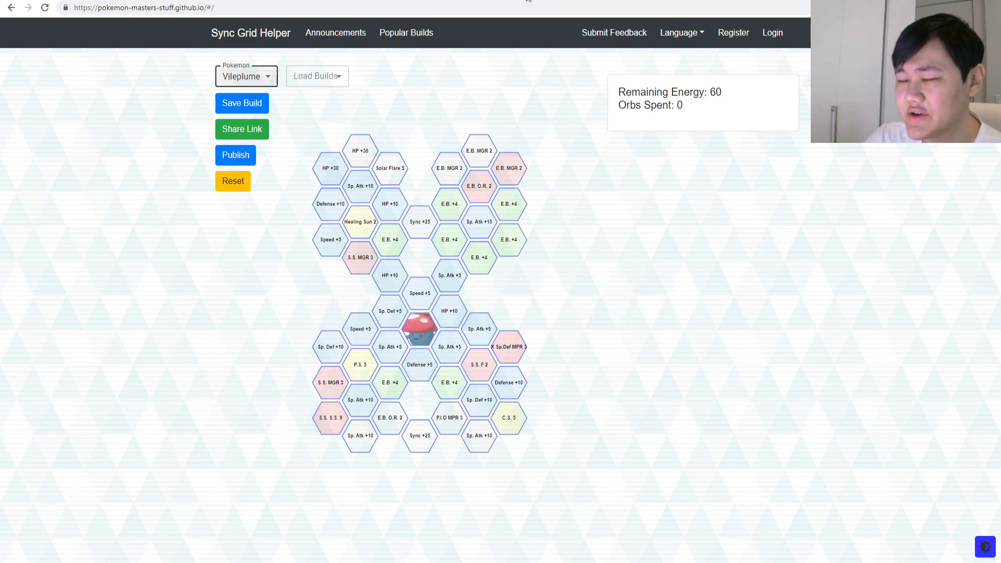
# Reload Meowstic's sync grid from the Pokémon list, then head to GamePress's sync pair list
pyautogui.click(246, 76)
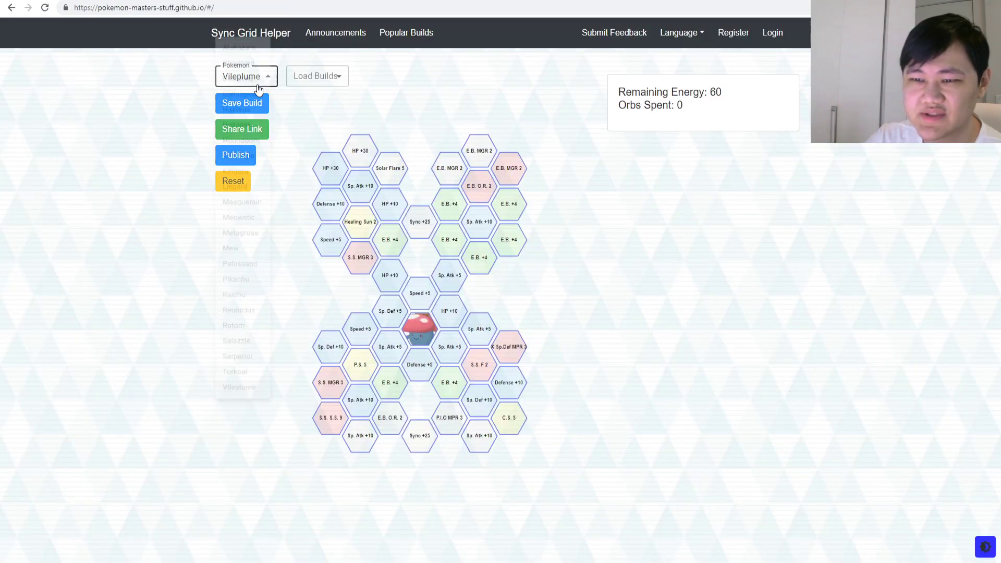
pyautogui.click(246, 77)
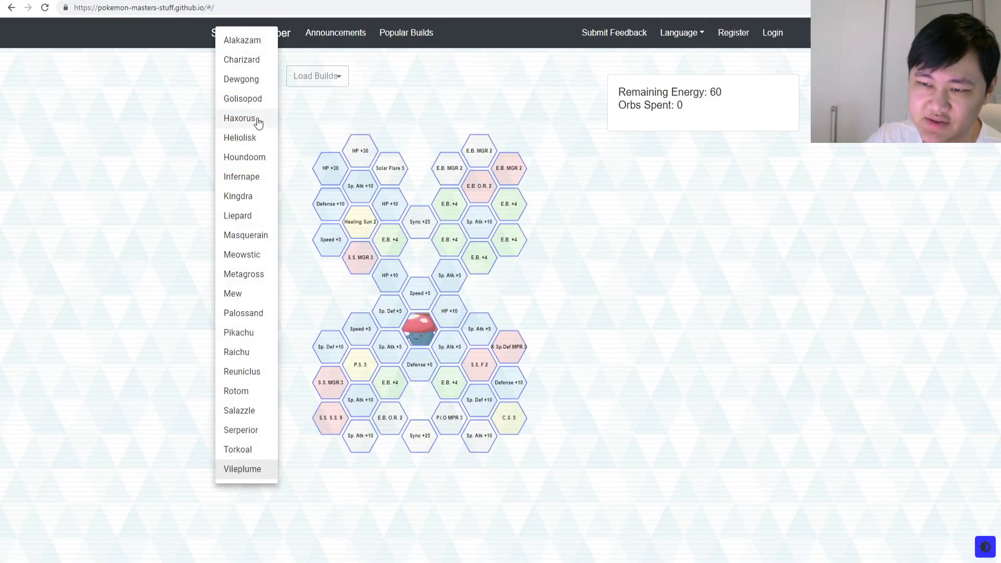
pyautogui.moveTo(247, 260)
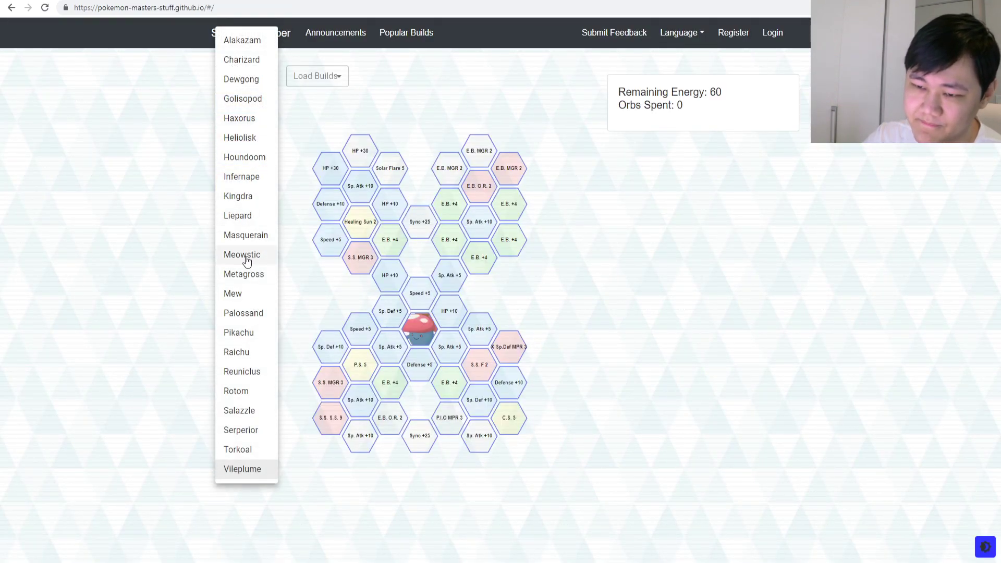
pyautogui.click(241, 254)
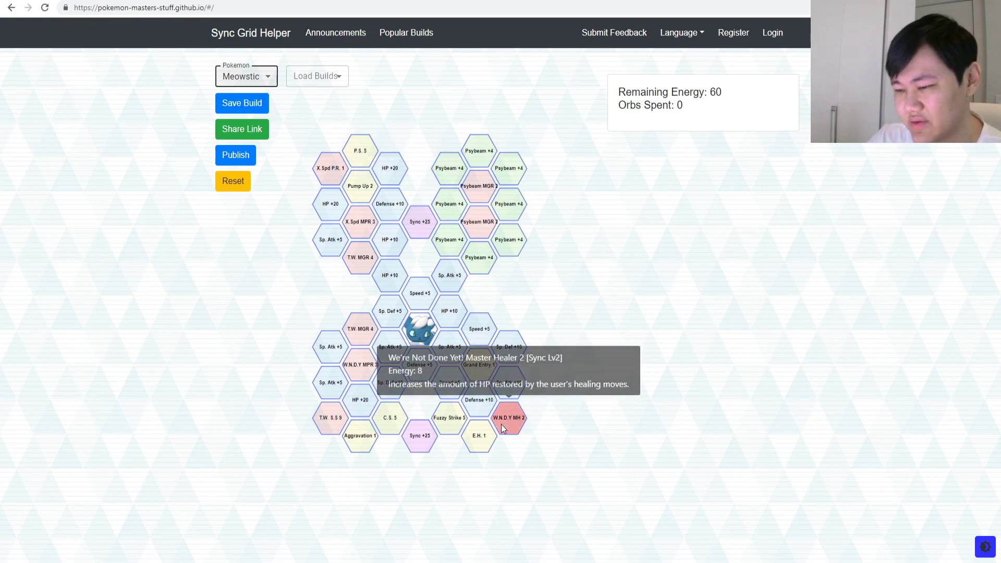
pyautogui.click(245, 77)
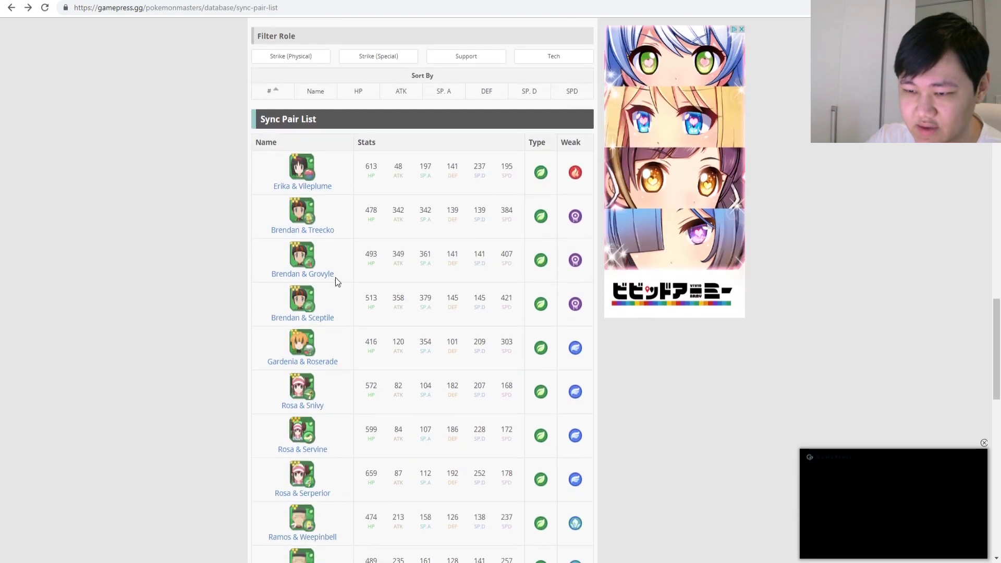
# Open Erika & Vileplume's GamePress page and scroll through its stats and moves
pyautogui.scroll(-3)
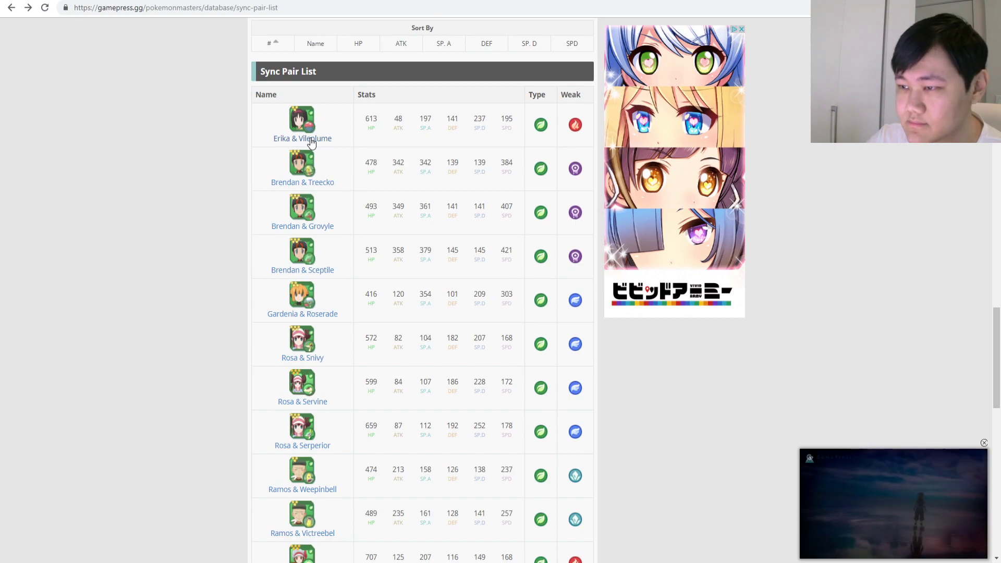
pyautogui.click(302, 137)
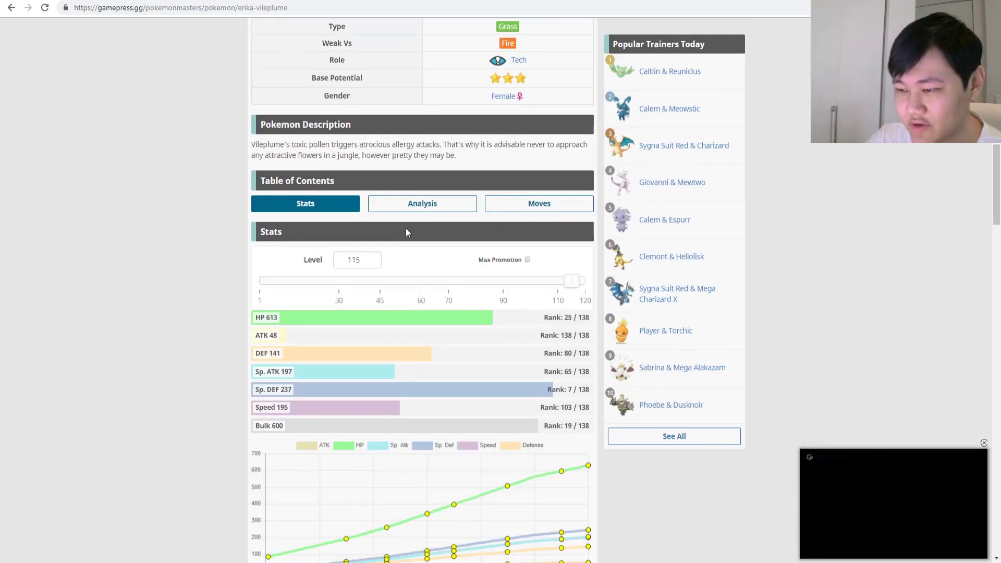
pyautogui.scroll(-3)
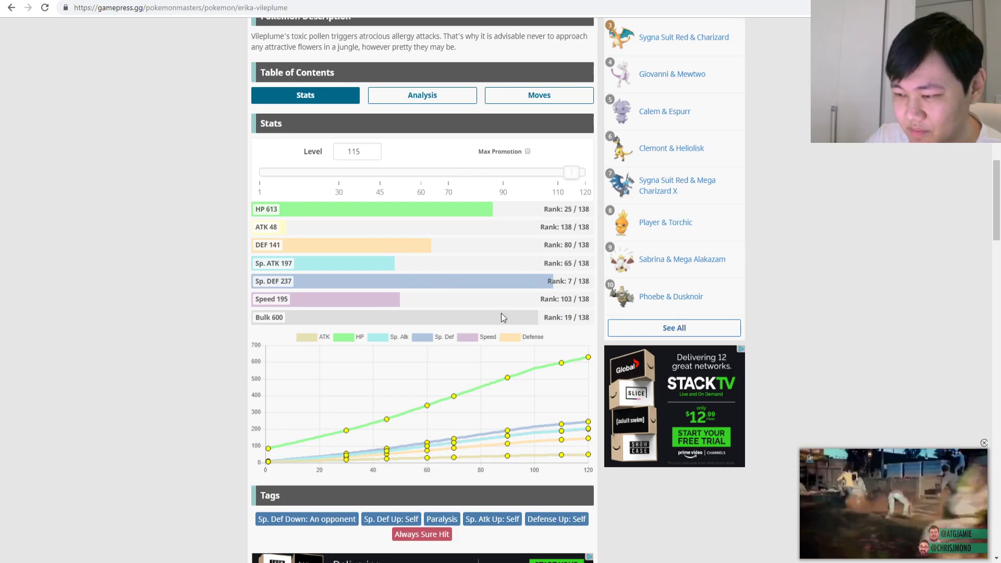
pyautogui.scroll(-3)
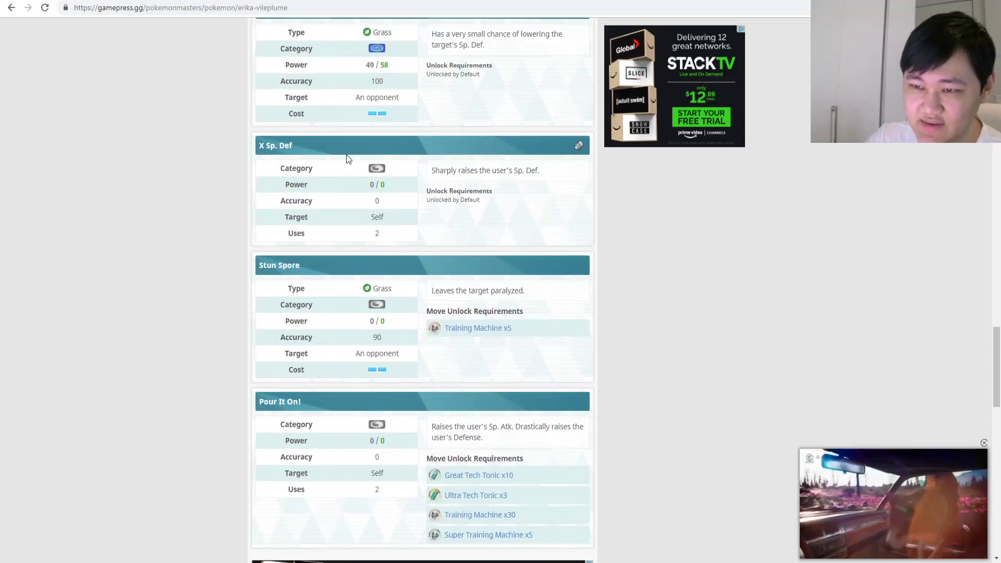
pyautogui.scroll(-3)
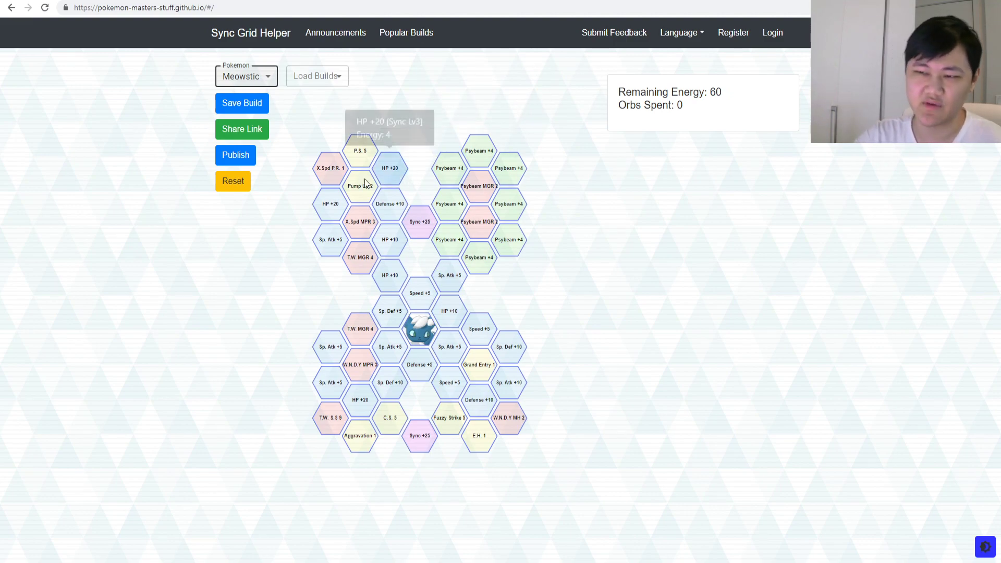
pyautogui.moveTo(518, 313)
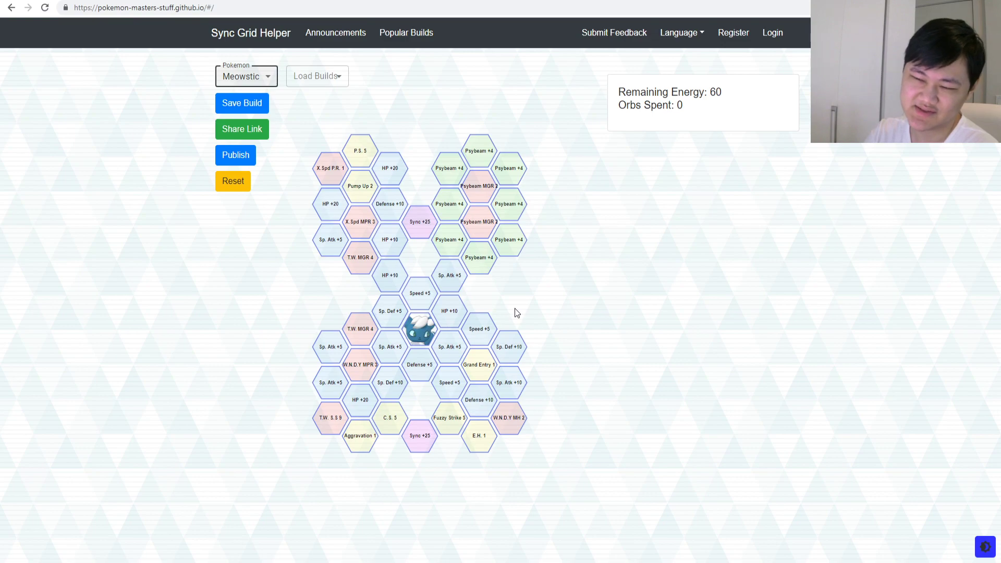
pyautogui.moveTo(268, 543)
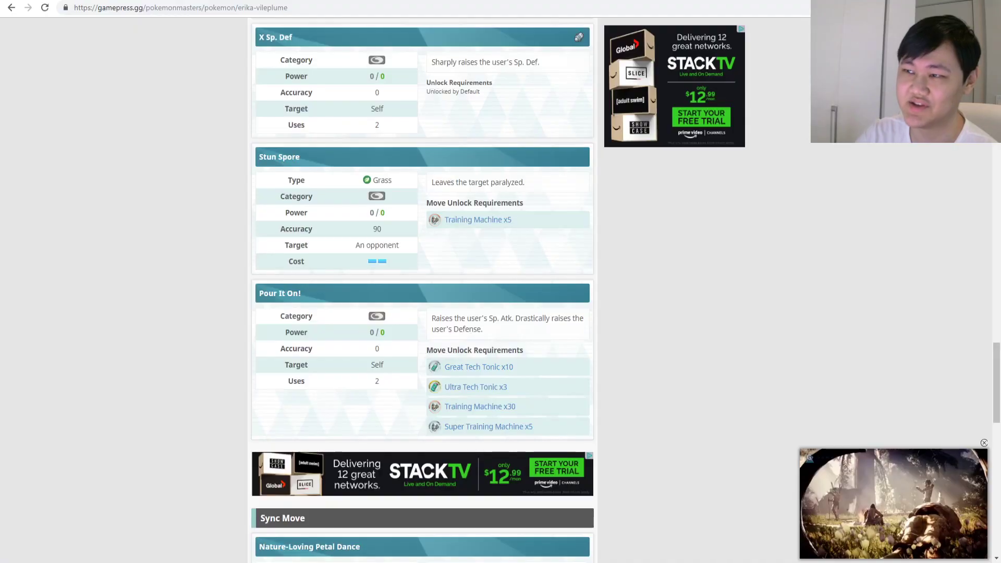
# Jump to Vileplume's analysis section, then scroll back to X Sp. Def and Pour It On!
pyautogui.click(305, 44)
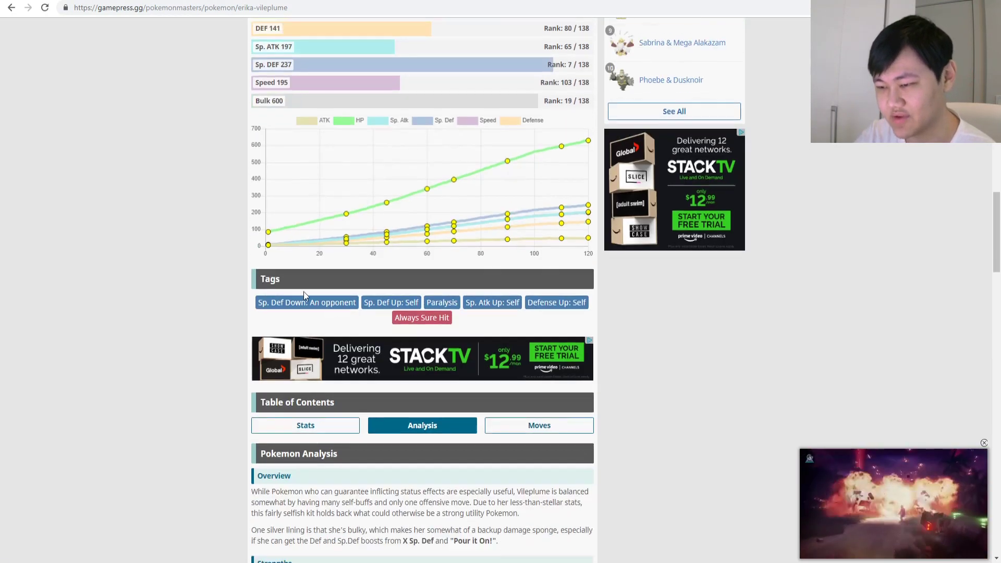
pyautogui.scroll(-3)
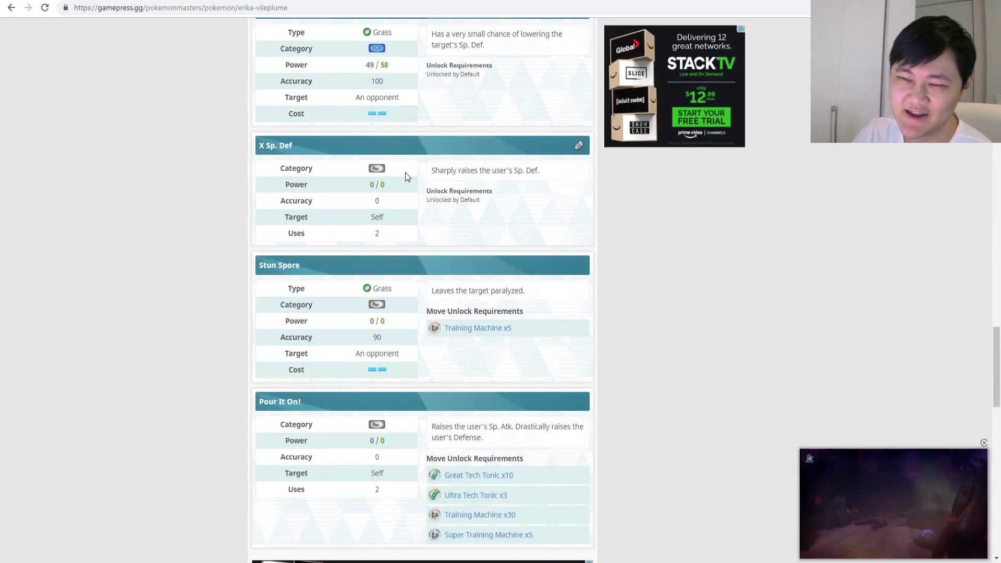